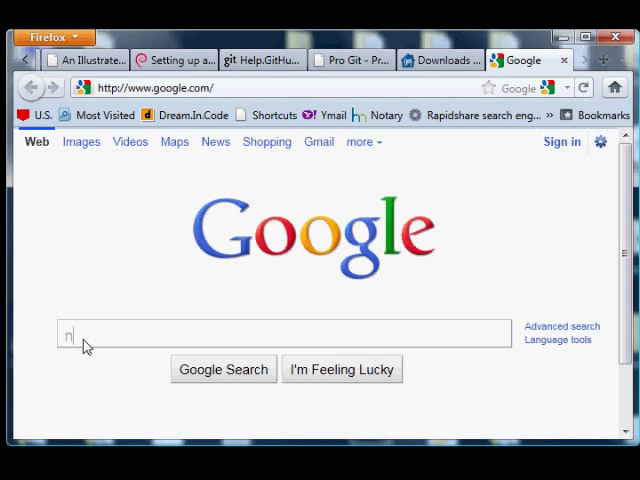
Step: Search Google for netbeans and reach the NetBeans IDE 7.0 download page via the release page
text(etbeans)
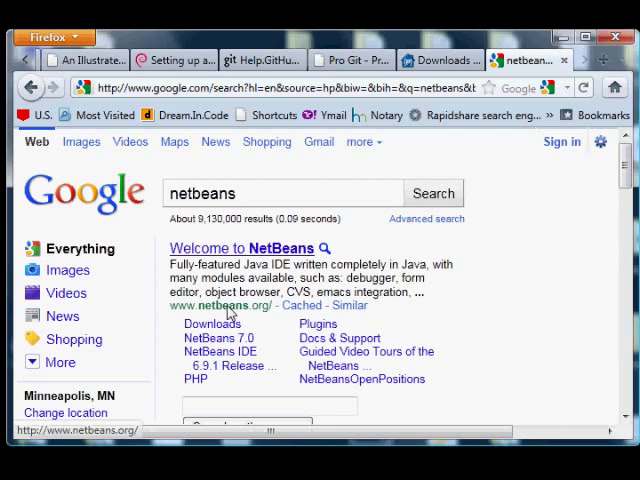
click(218, 338)
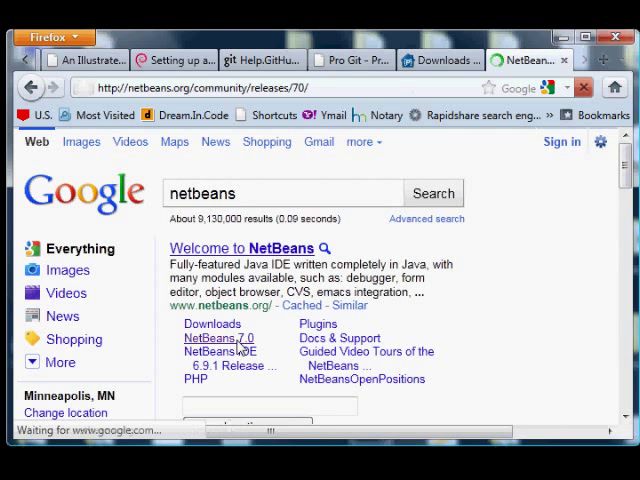
click(216, 338)
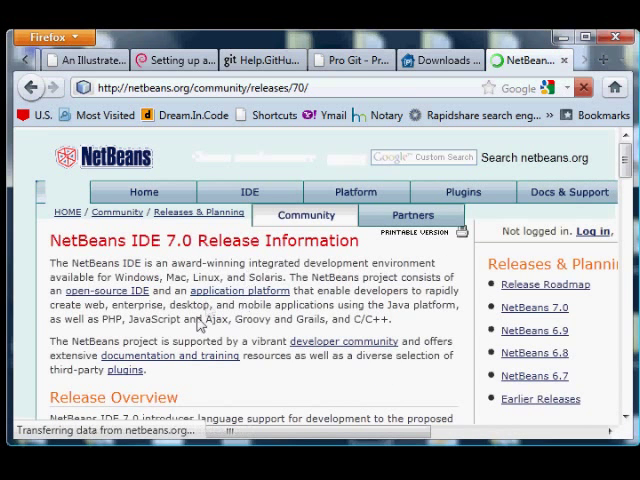
scroll(down, 3)
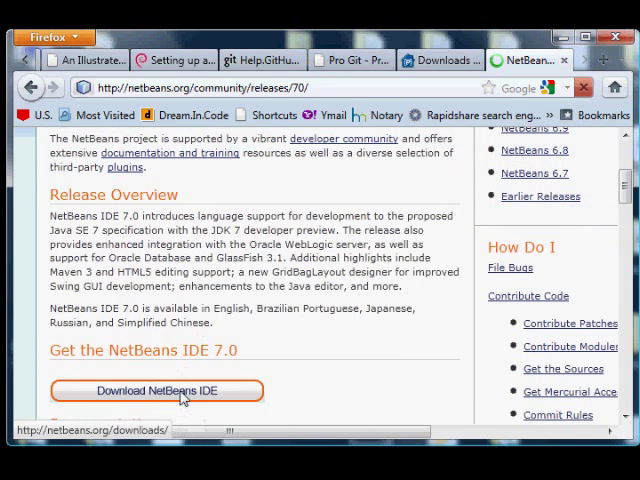
click(156, 390)
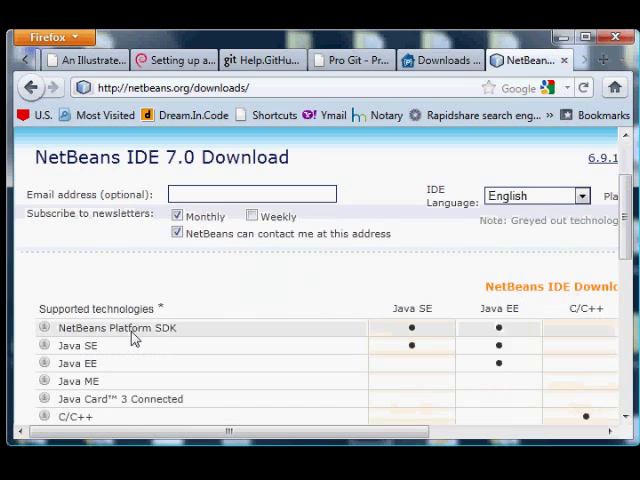
Step: Download the All-technologies bundle, getting the Windows installer netbeans-7.0-ml-windows.exe save prompt
scroll(down, 3)
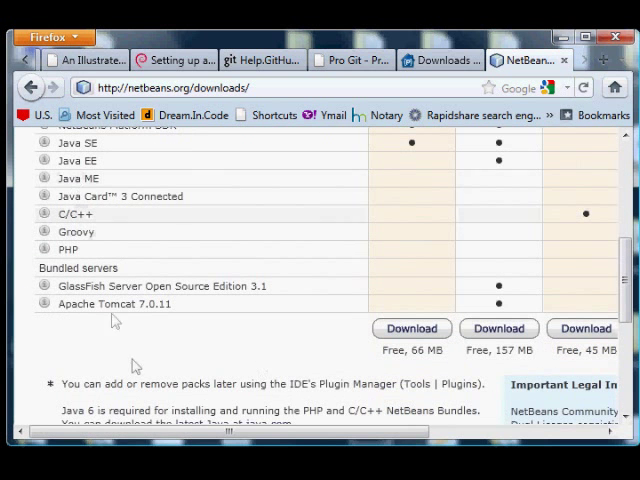
scroll(up, 3)
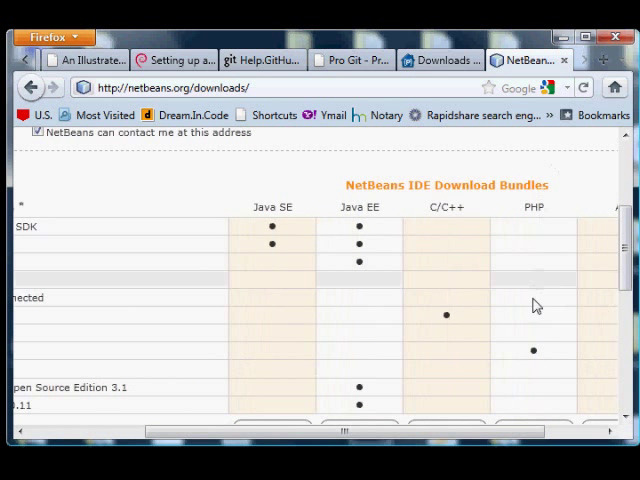
scroll(right, 3)
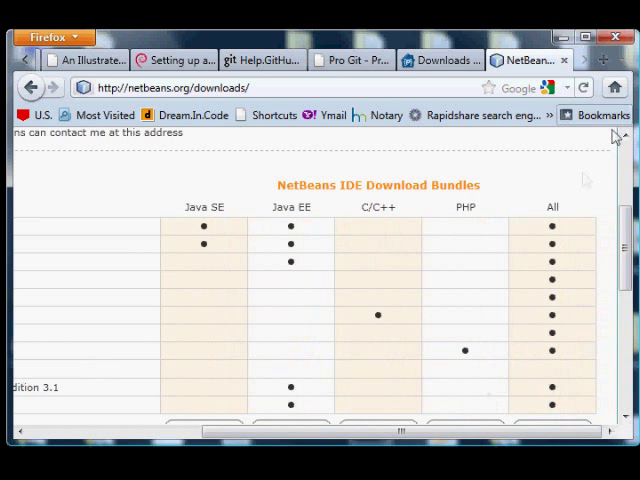
scroll(down, 3)
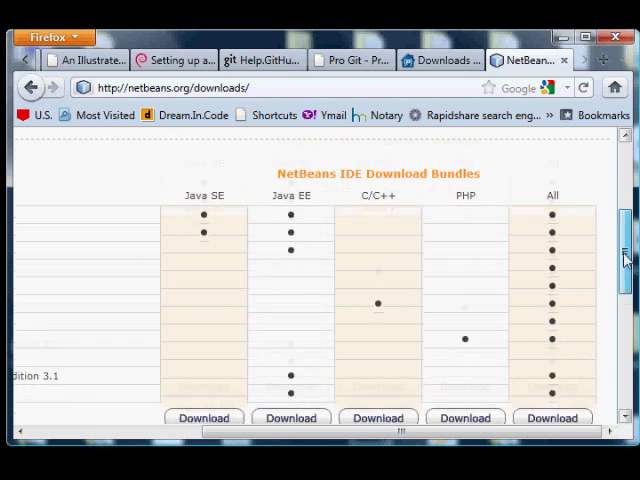
click(552, 416)
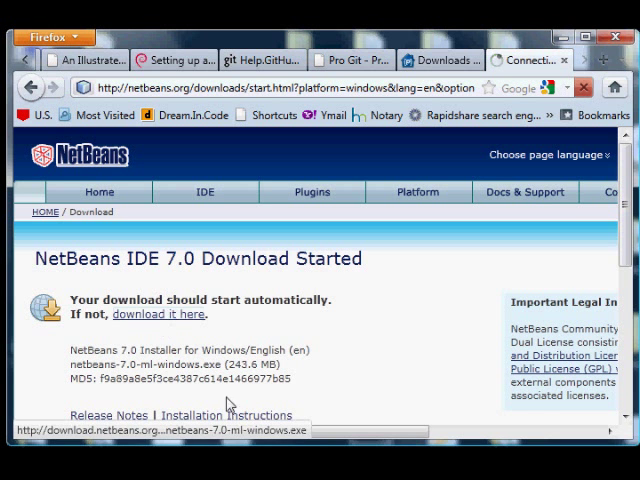
click(160, 314)
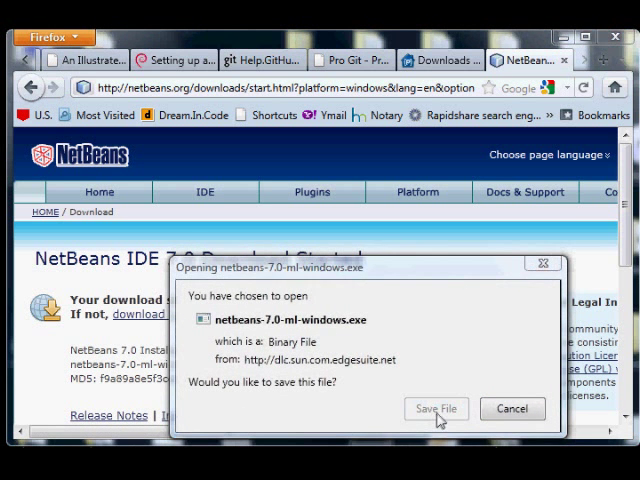
click(436, 408)
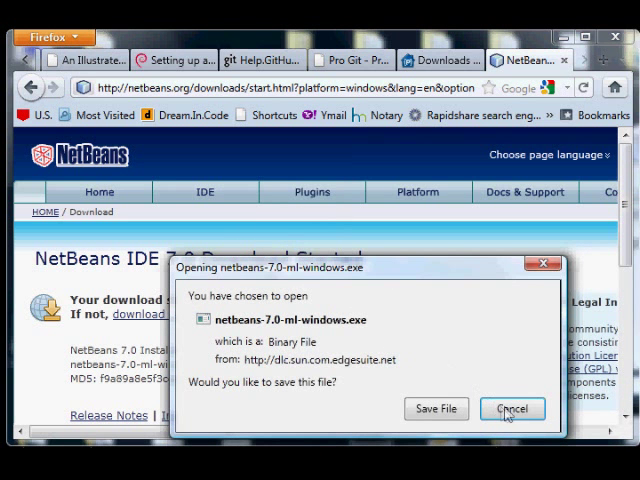
Step: Search Google for jdk and follow the Java SE Downloads result to Oracle's page
click(512, 408)
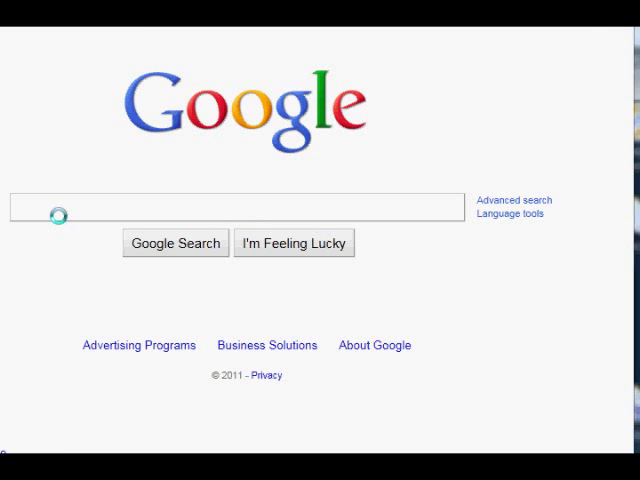
text(jdk)
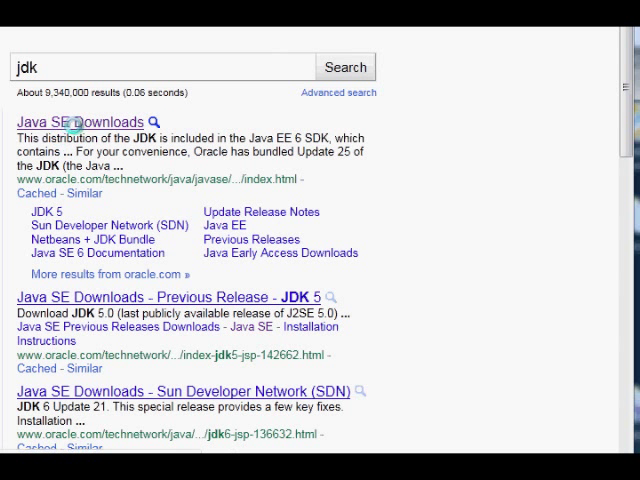
mouse_move(96, 120)
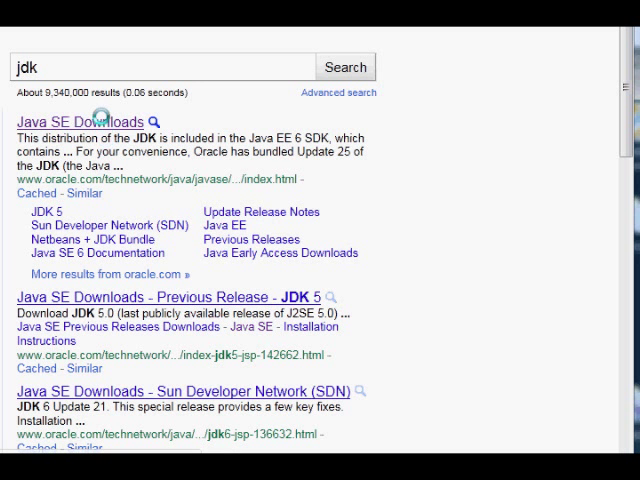
click(80, 120)
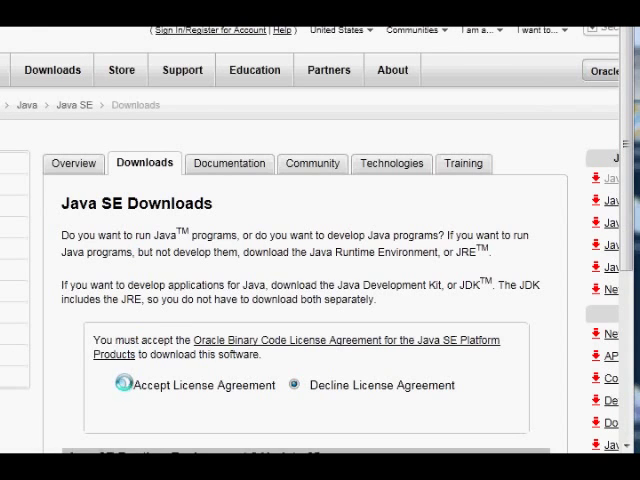
Step: Accept the JDK license agreement and download the Windows jdk-6u25 .exe installer
click(124, 384)
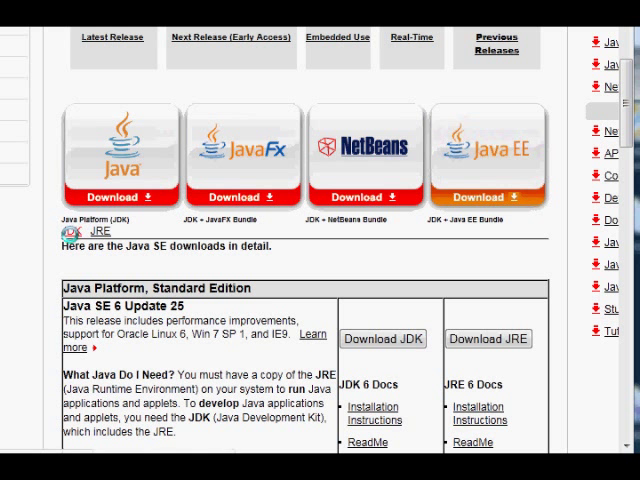
click(382, 340)
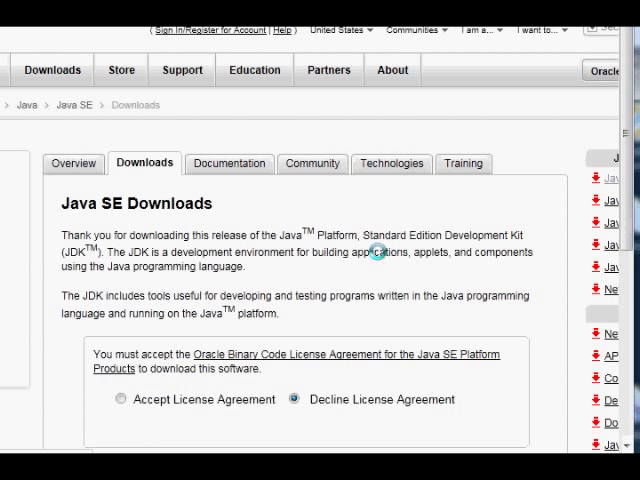
click(120, 400)
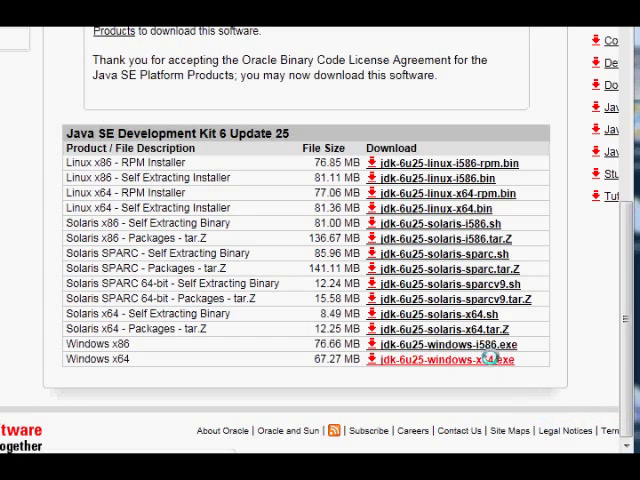
click(484, 360)
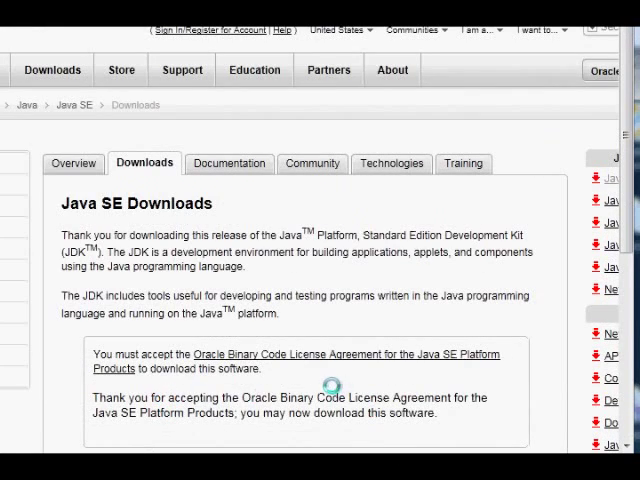
scroll(down, 3)
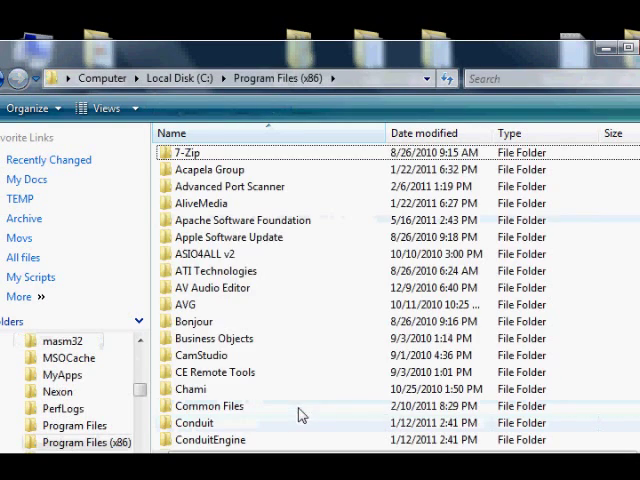
Step: Navigate into Apache Software Foundation > Apache2.2 > htdocs with its PHP and HTML files
double_click(240, 220)
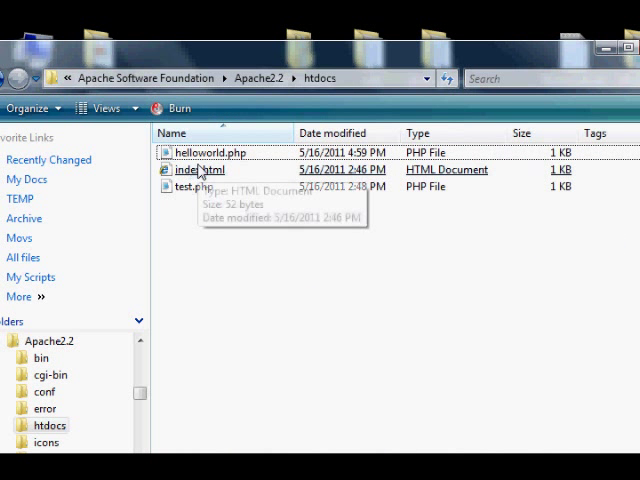
click(200, 168)
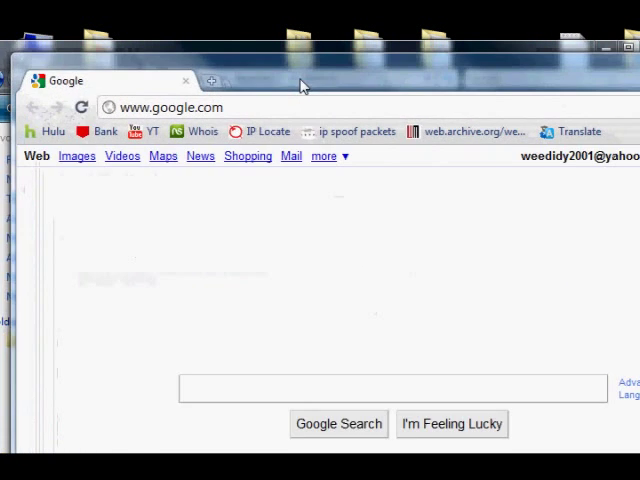
Step: Load localhost/, then localhost/test.php and localhost/helloworld.php to confirm PHP runs
text(localhost/)
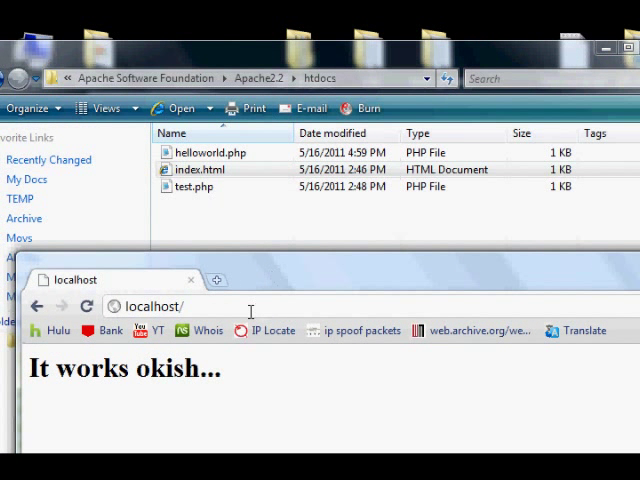
text(test.php)
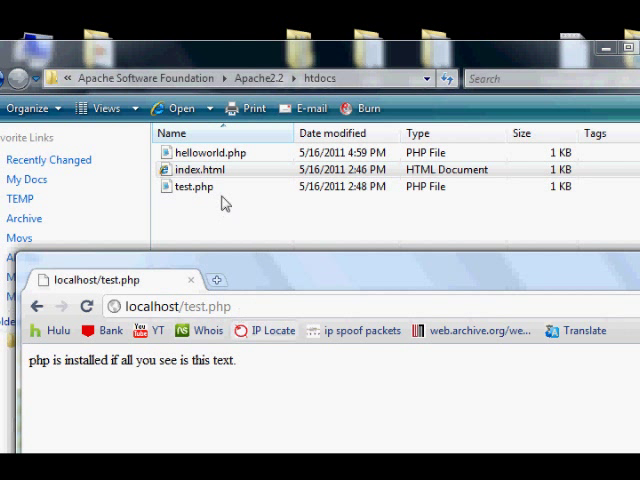
mouse_move(190, 432)
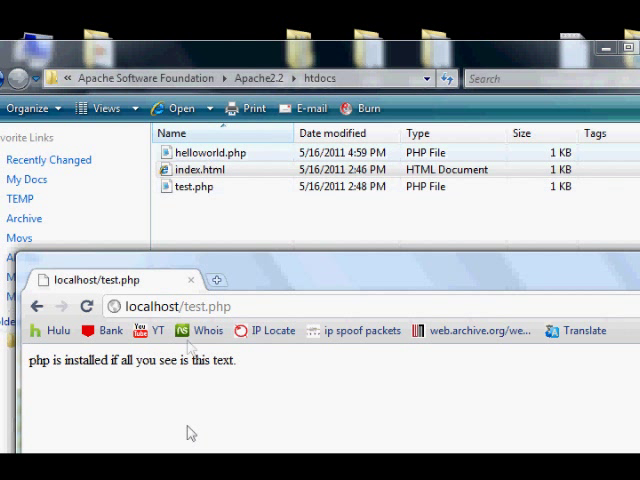
double_click(208, 306)
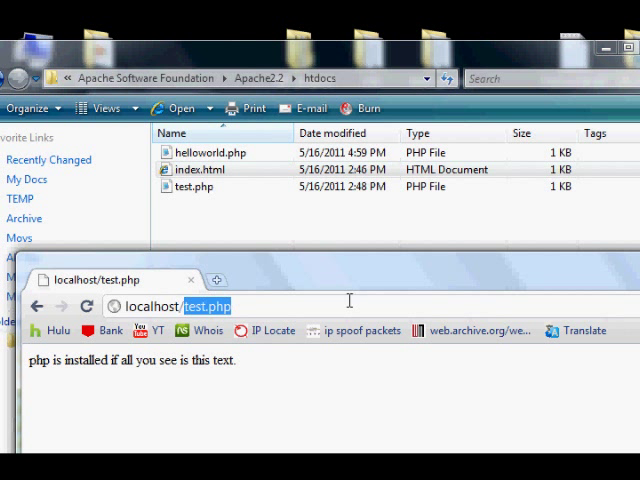
text(helloworld)
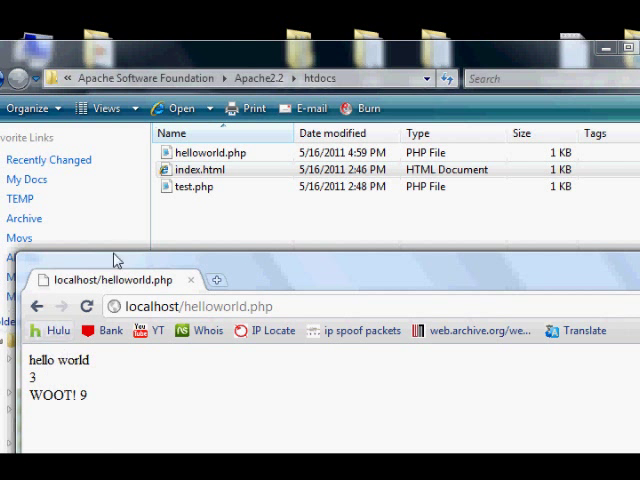
Step: Open helloworld.php from htdocs with Notepad to view its PHP echo source
right_click(210, 152)
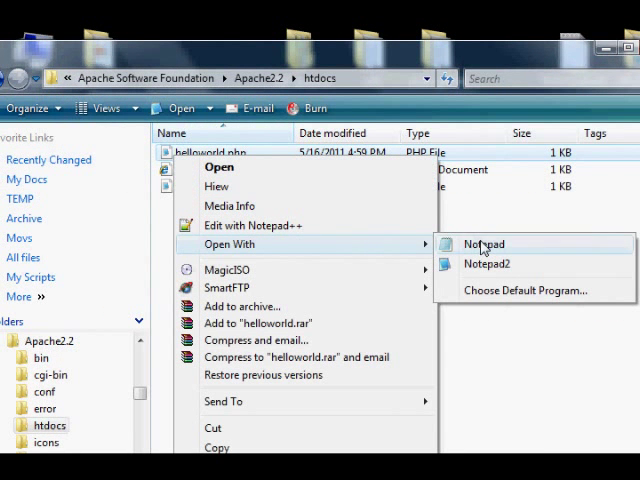
click(484, 244)
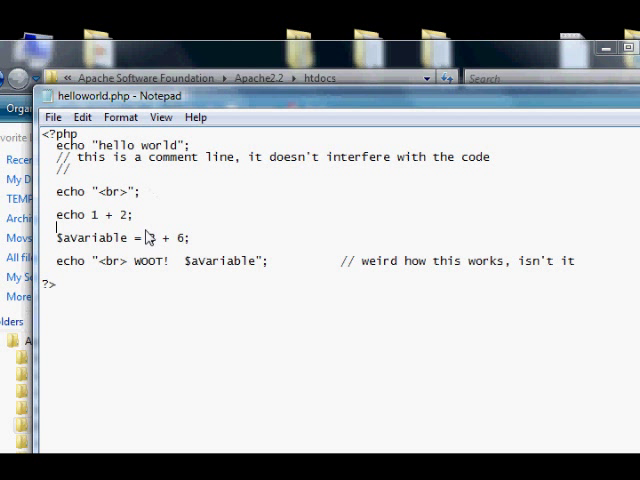
click(284, 260)
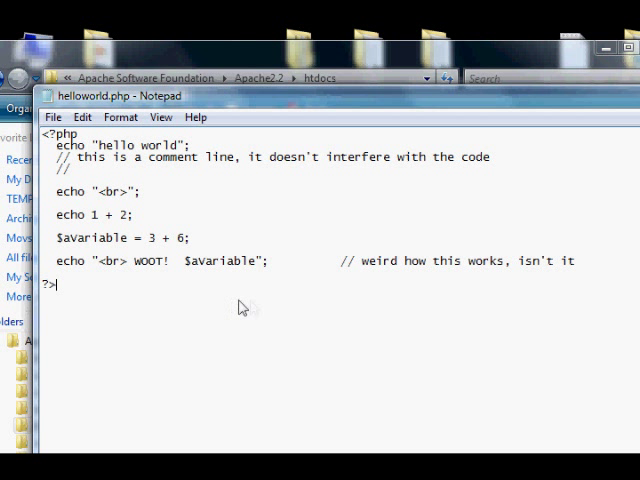
mouse_move(244, 310)
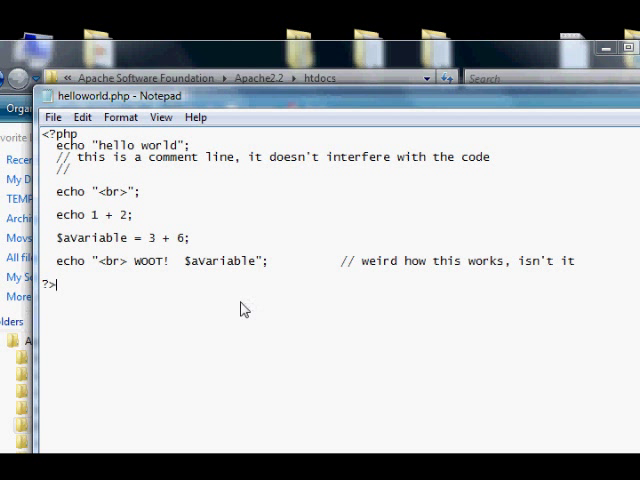
mouse_move(220, 300)
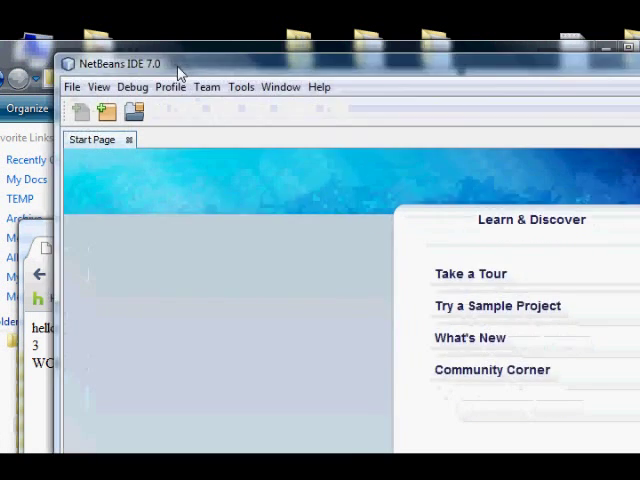
Step: Start a New Project in NetBeans and choose the PHP project category
click(72, 88)
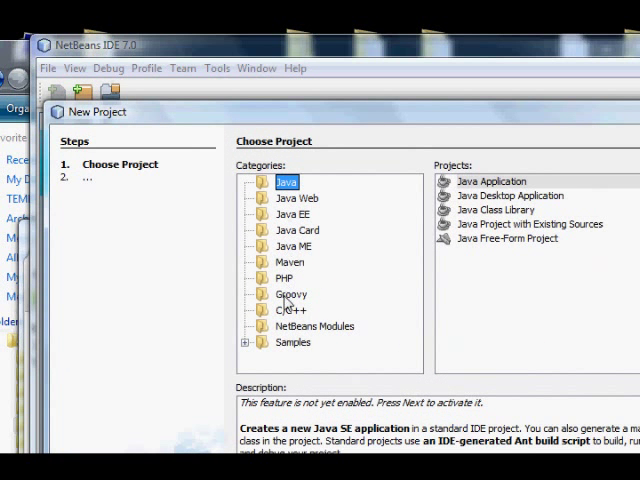
click(284, 278)
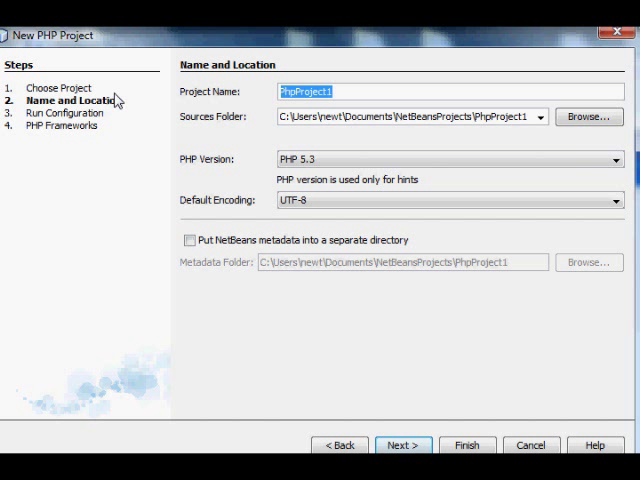
Step: Name the project helloworld, keep Local Web Site, and enable copying sources to another folder
text(helloworld)
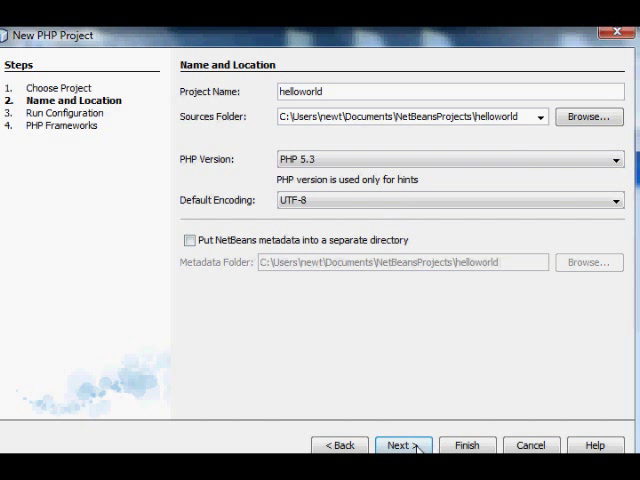
click(402, 444)
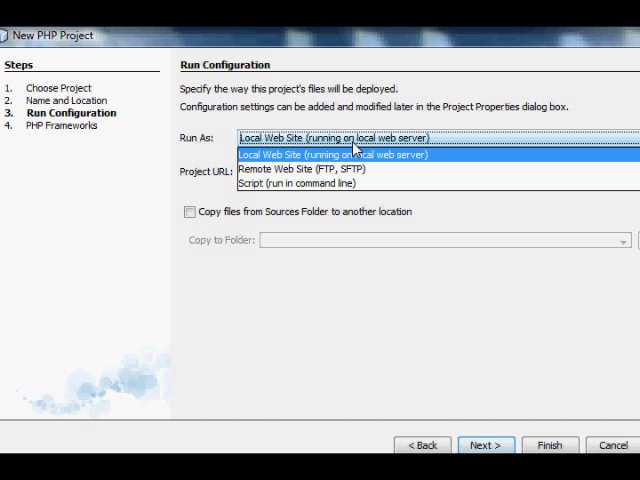
click(330, 154)
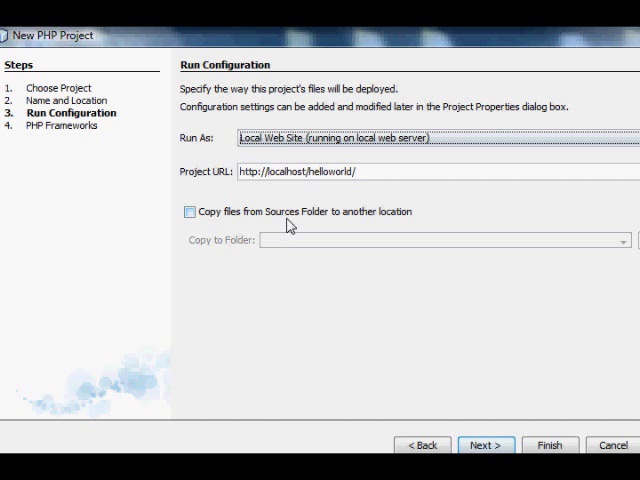
mouse_move(304, 228)
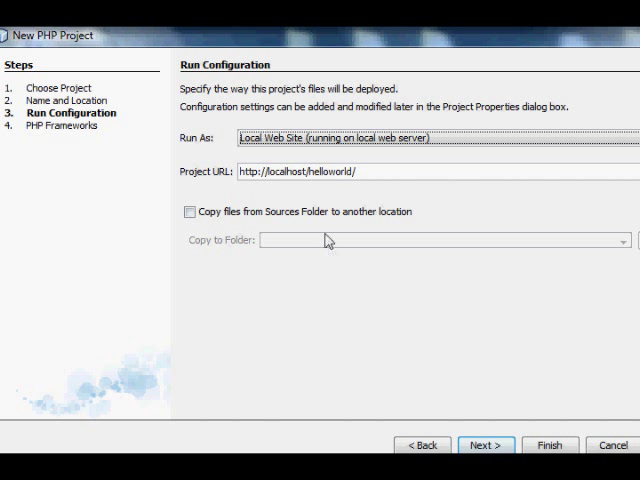
click(188, 212)
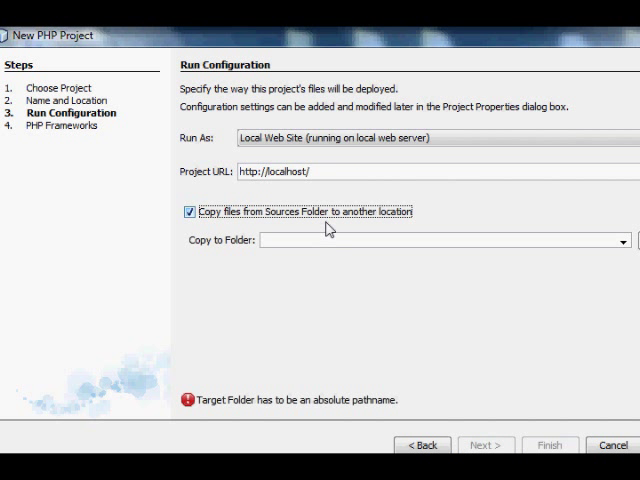
mouse_move(350, 360)
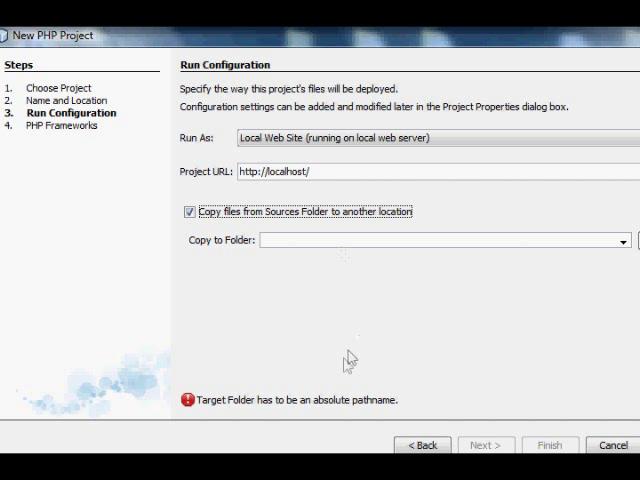
mouse_move(360, 420)
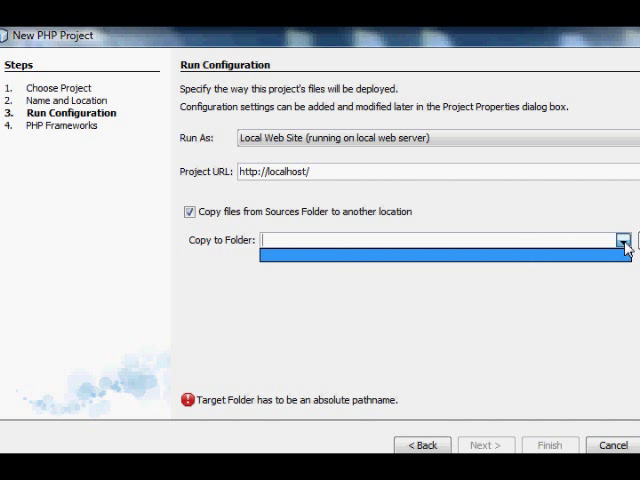
click(624, 240)
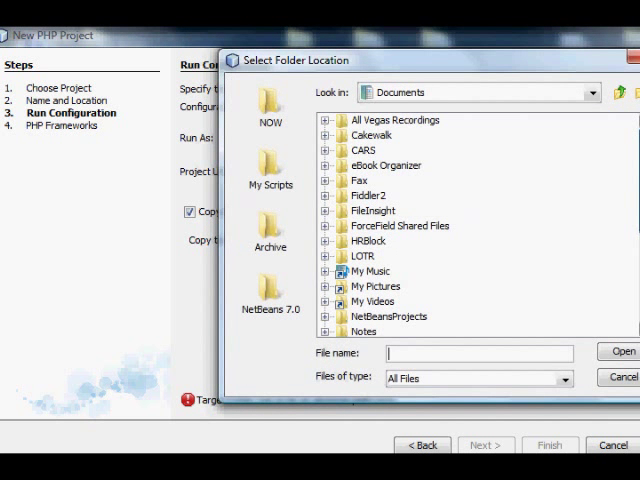
Step: Navigate the Select Folder Location dialog up to Computer and into Local Disk (C:)
scroll(down, 3)
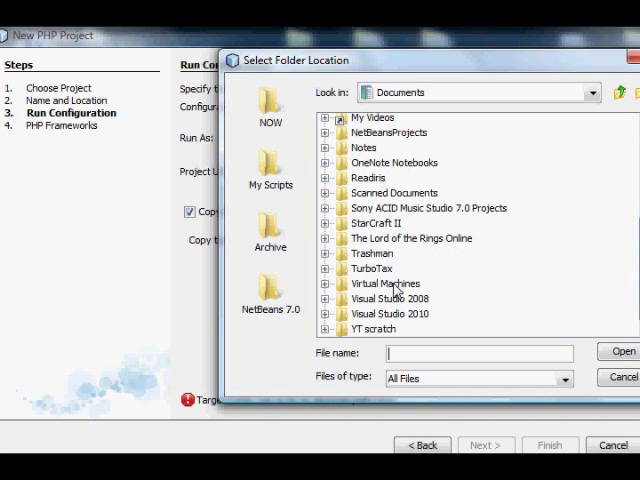
mouse_move(418, 244)
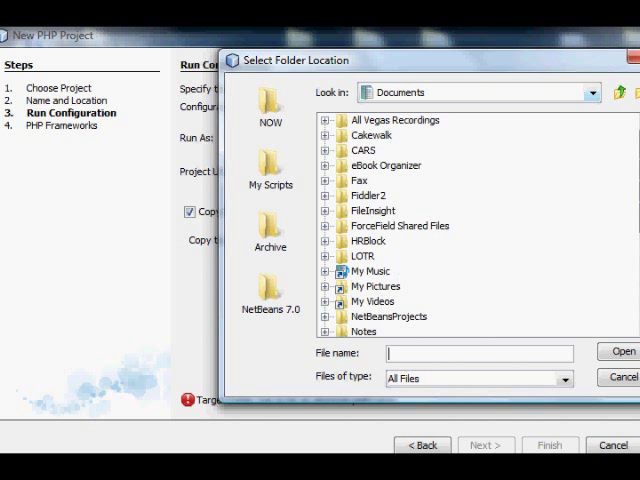
click(624, 92)
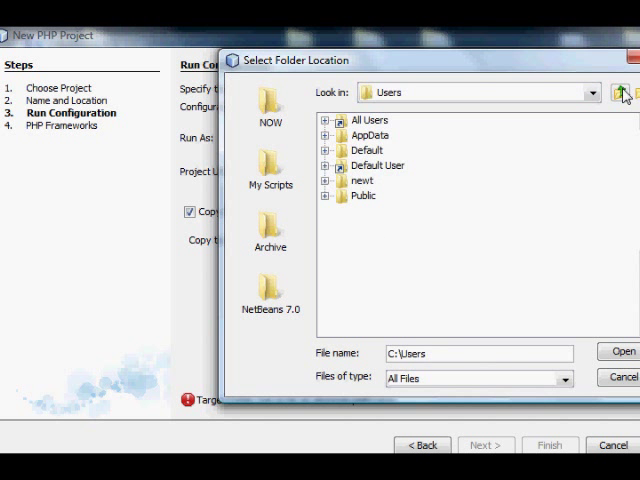
click(622, 92)
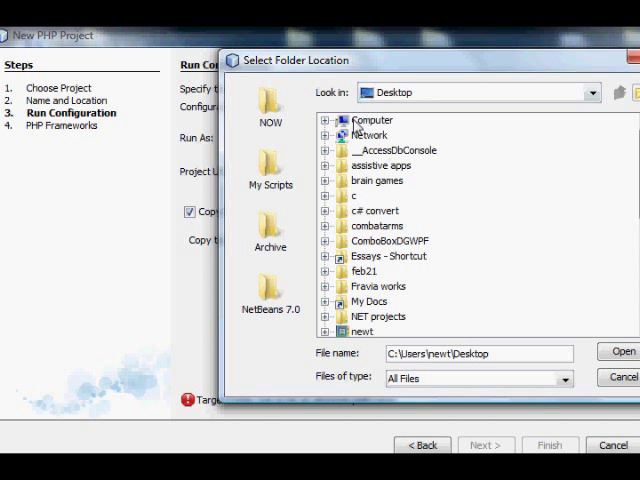
click(324, 120)
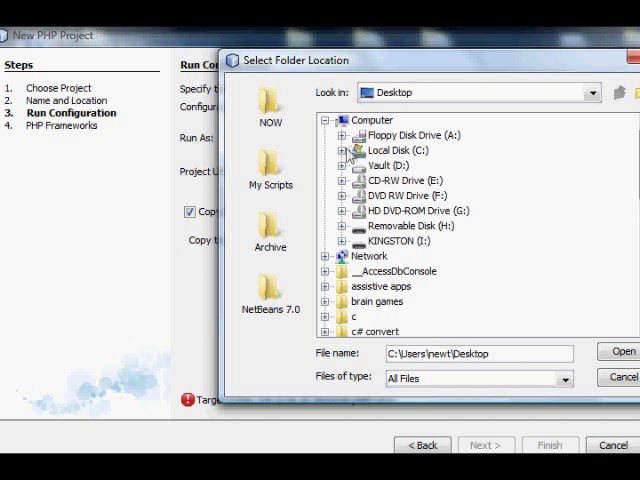
click(342, 150)
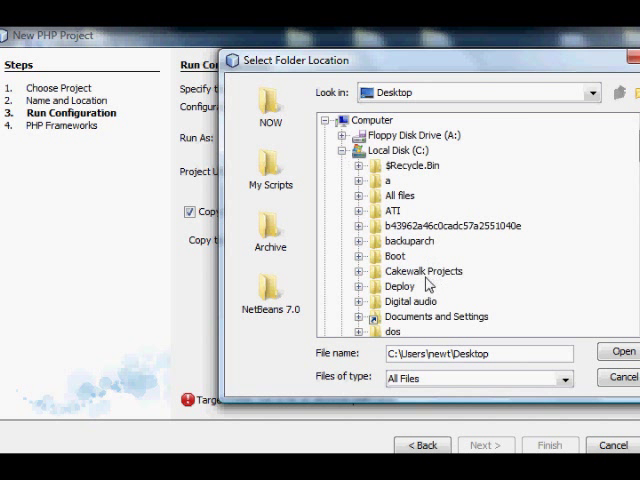
scroll(down, 3)
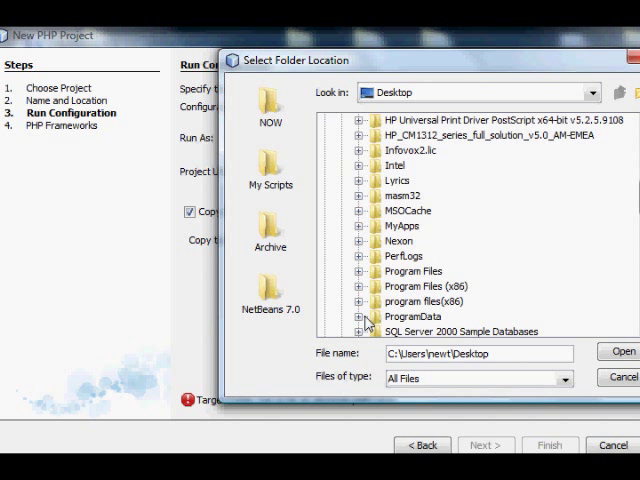
Step: Choose Program Files (x86) > Apache Software Foundation > Apache2.2 > htdocs as the copy destination
click(356, 300)
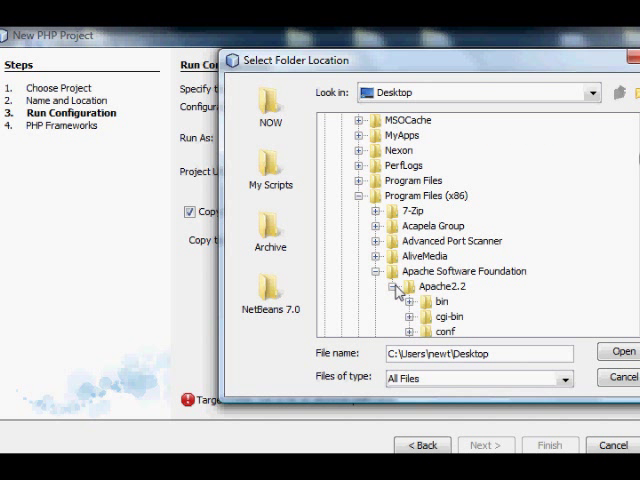
click(400, 286)
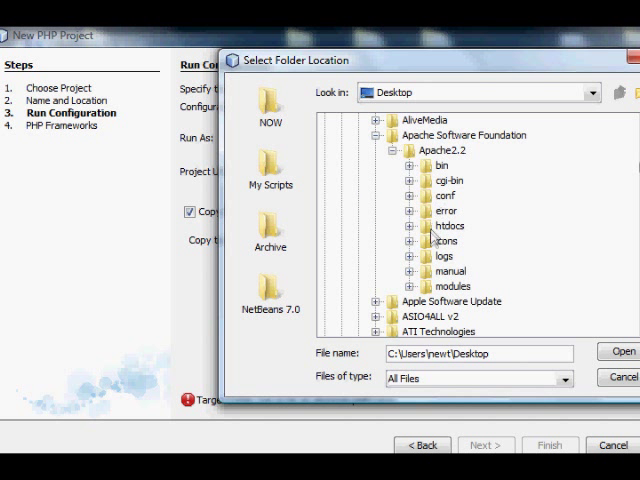
click(444, 224)
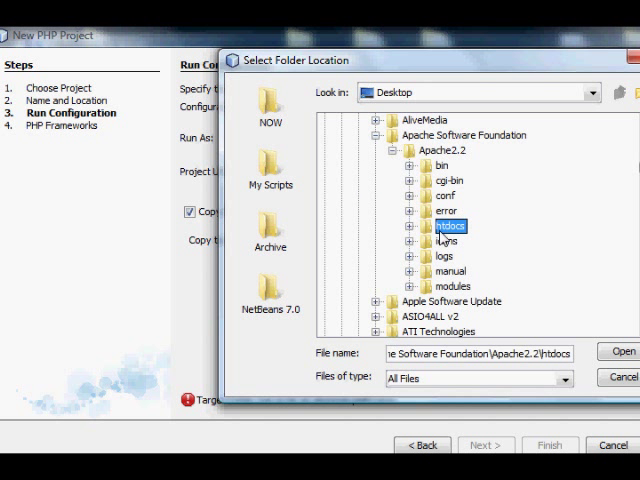
click(618, 352)
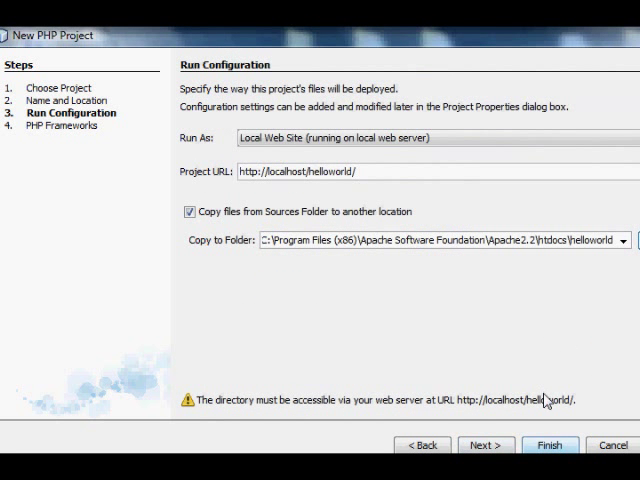
Step: Skip the Symfony and Zend frameworks and finish creating helloworld with index.php
click(484, 444)
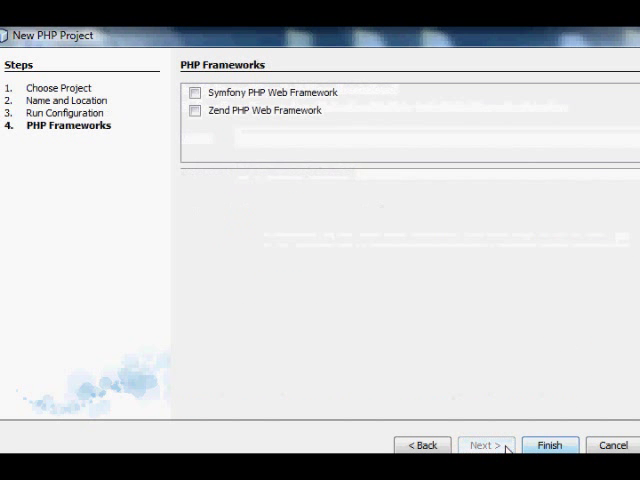
click(550, 444)
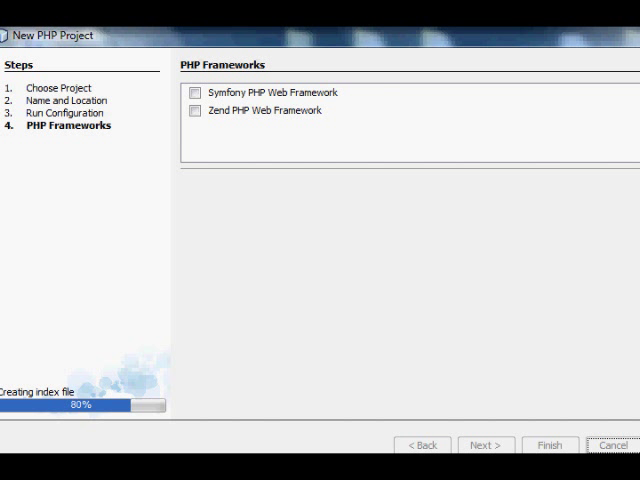
click(548, 444)
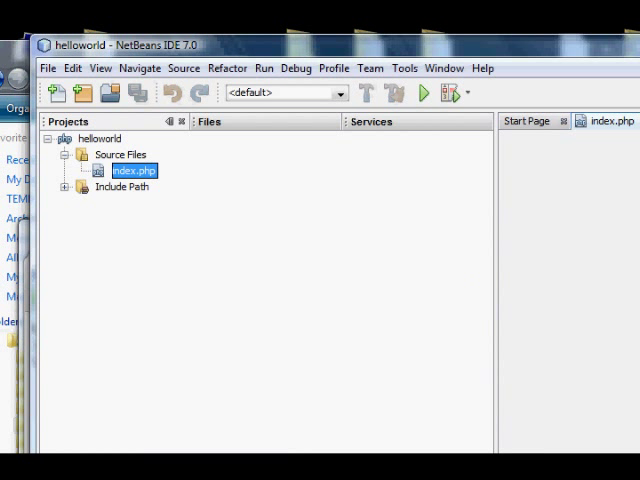
Step: Open index.php from the helloworld project's Source Files into the editor
double_click(132, 170)
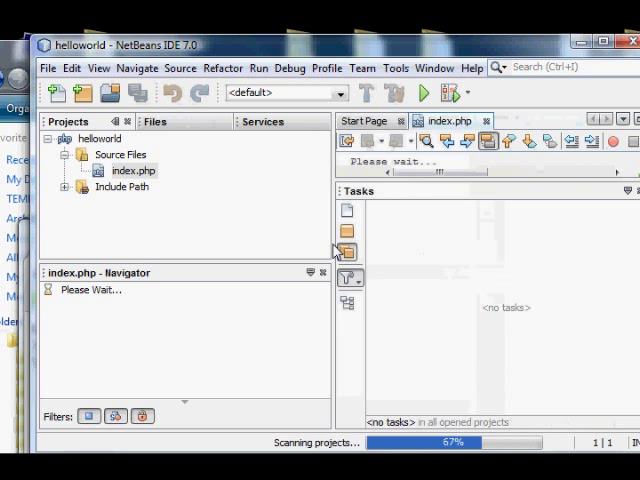
click(132, 170)
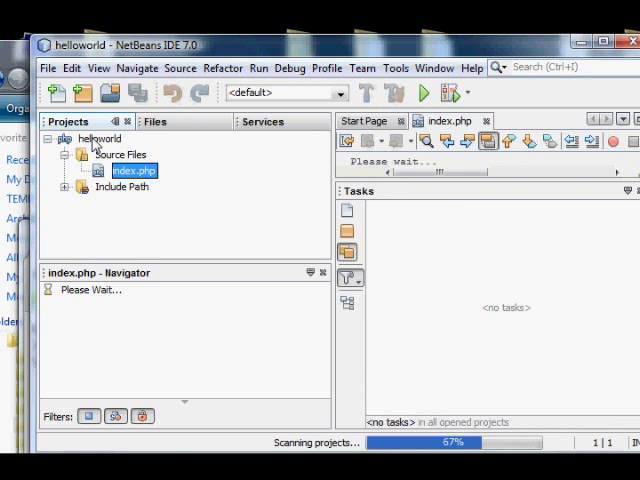
right_click(98, 138)
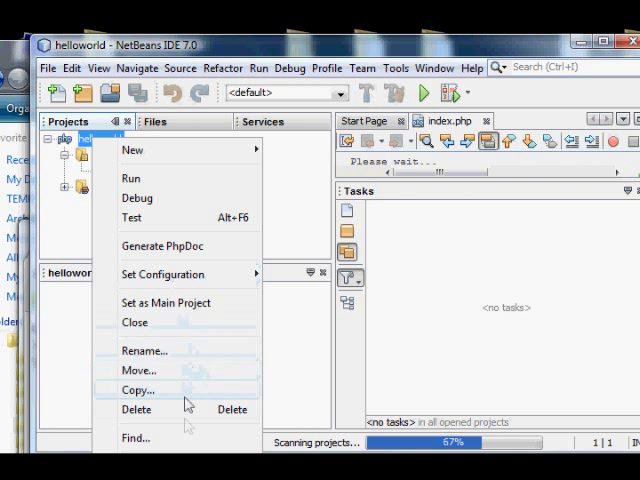
mouse_move(148, 246)
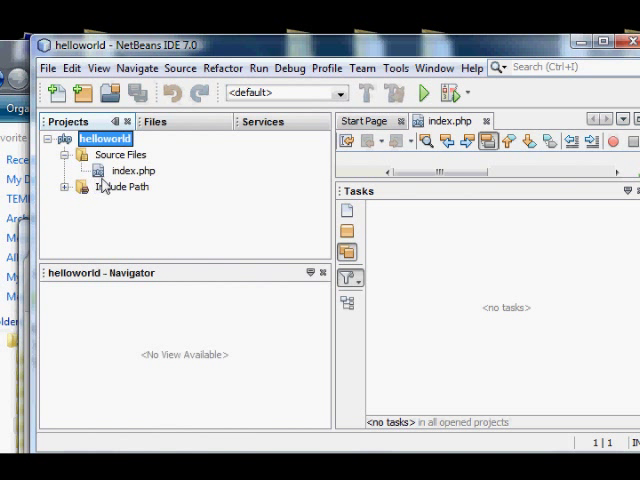
click(132, 170)
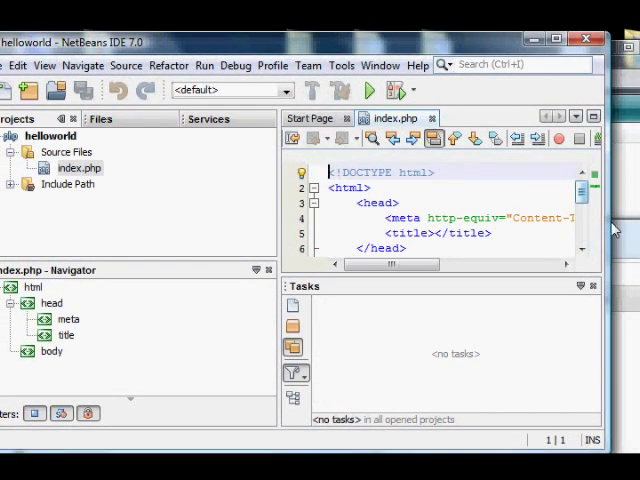
Step: Enlarge the editor pane over the Tasks pane and bring the <?php block into view
drag(380, 264, 420, 264)
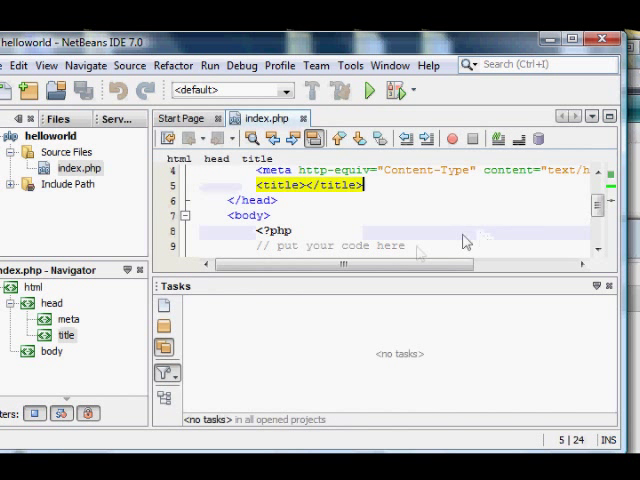
scroll(down, 3)
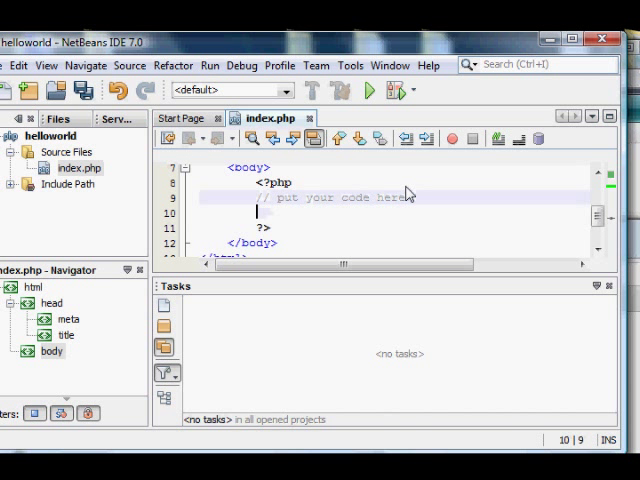
Step: Add echo "my code is here"; under the comment, save, and start a new line above it
text(echo "my ")
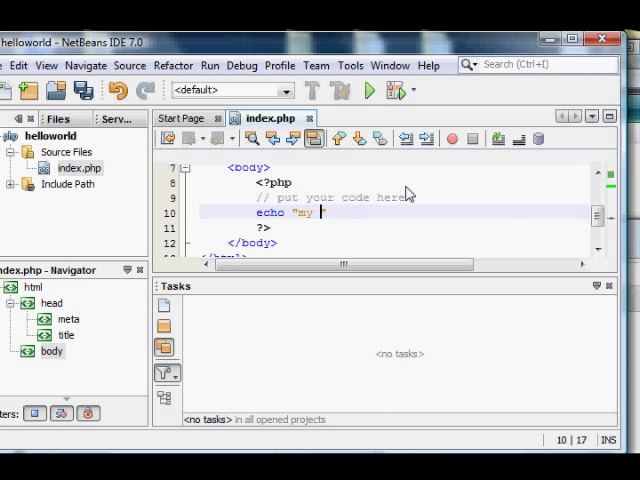
text(code is here)
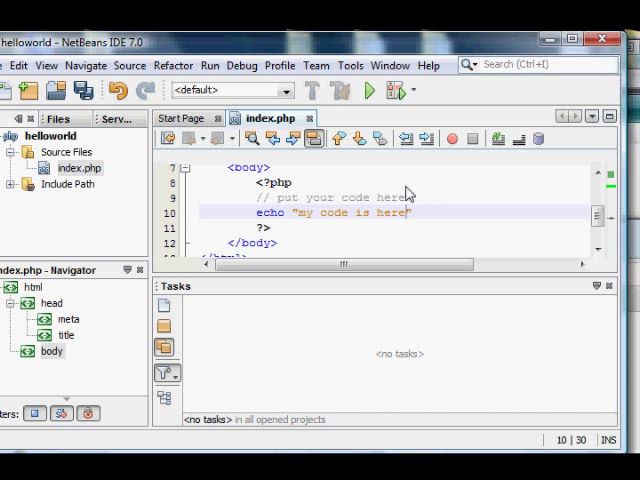
text(;)
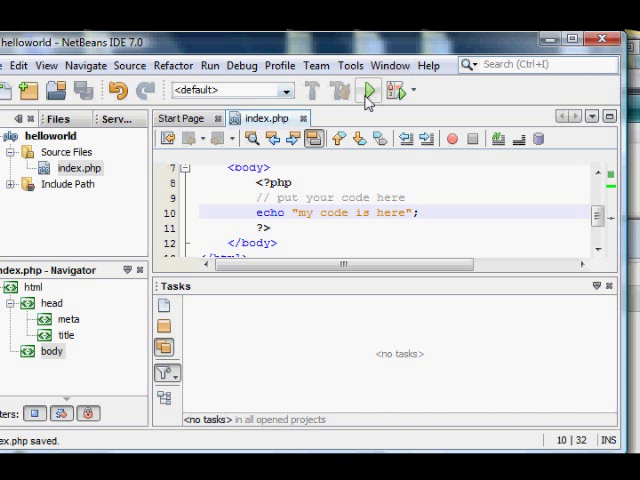
click(368, 90)
text($)
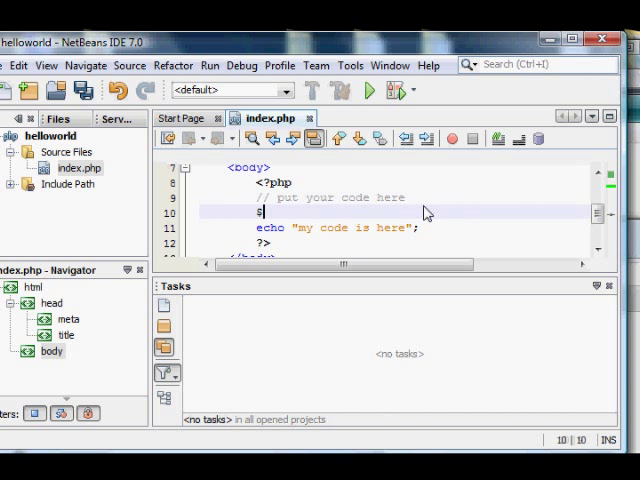
Step: Add $getaParameter = $_GET['param1']; above the echo line and save
text(get)
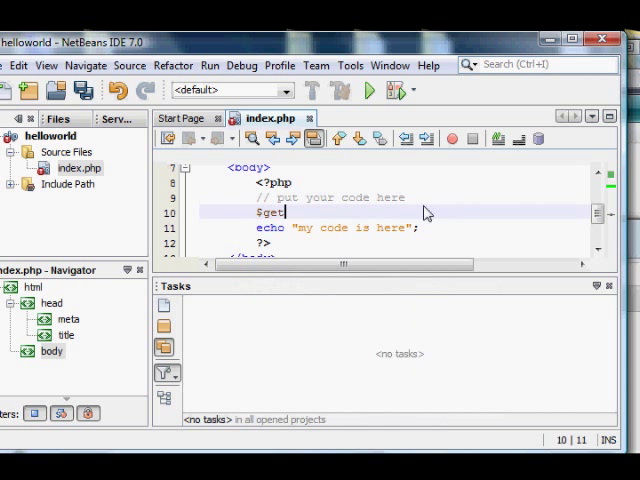
text(aParam)
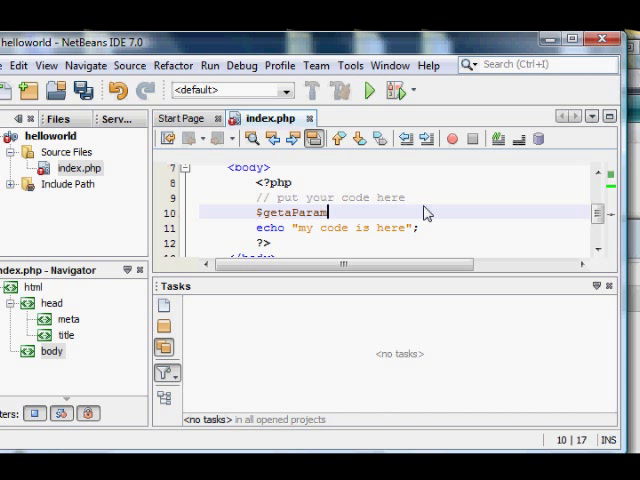
text(eter)
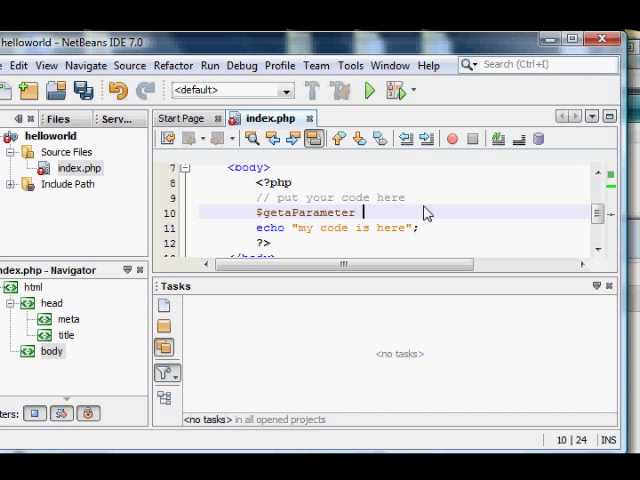
text(= $)
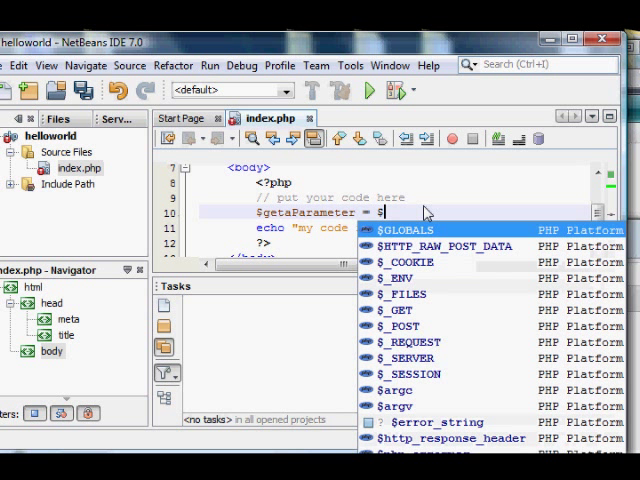
text(_G)
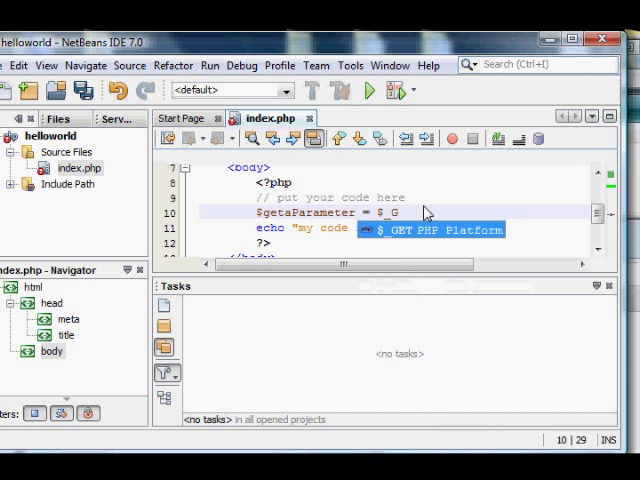
text(ET['a)
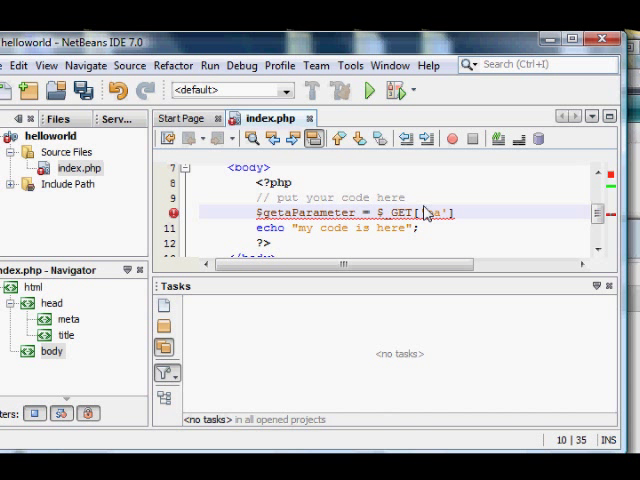
text(param1)
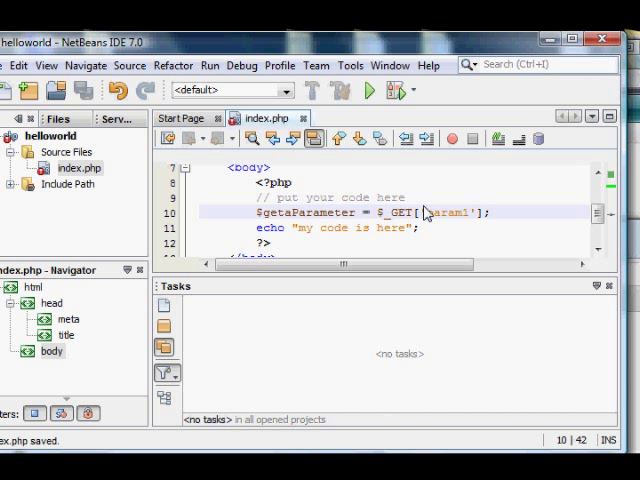
key(Enter)
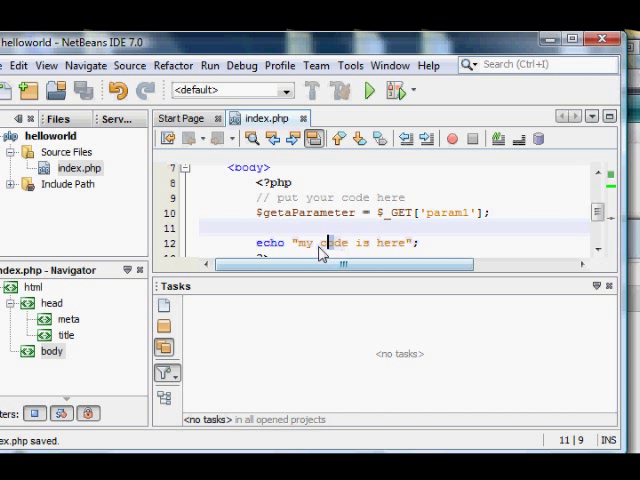
Step: Edit the echo string to read "my param1 equaled: $getaParameter "
click(330, 244)
text(param1)
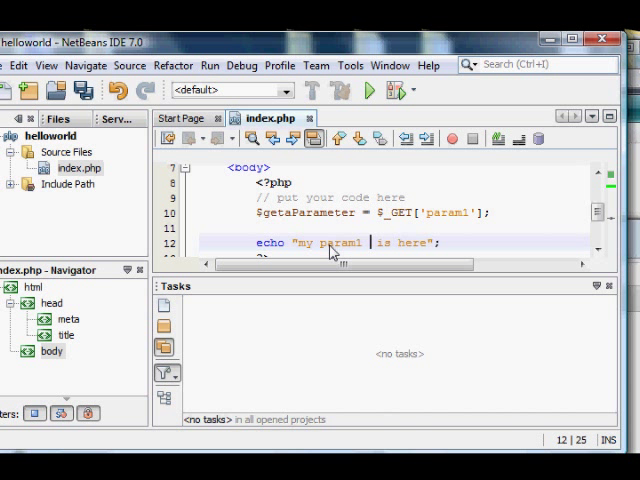
text(equaled:)
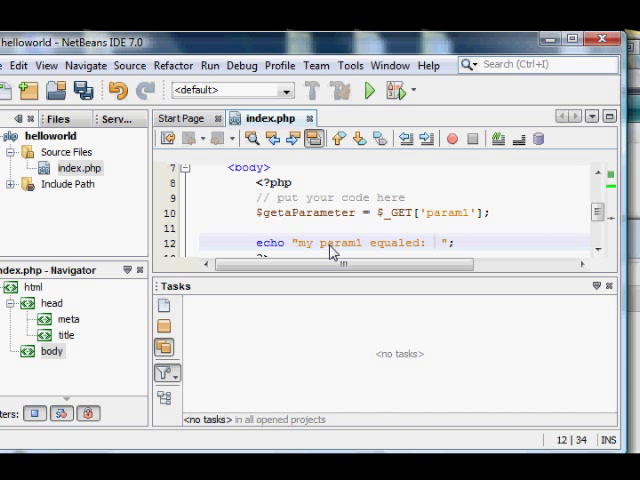
text($)
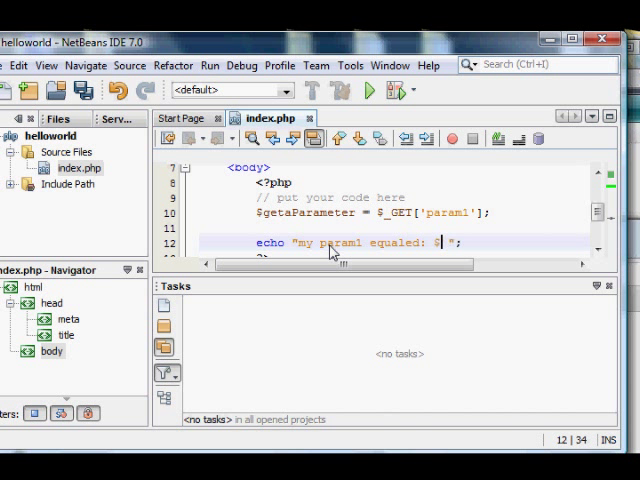
text(geta)
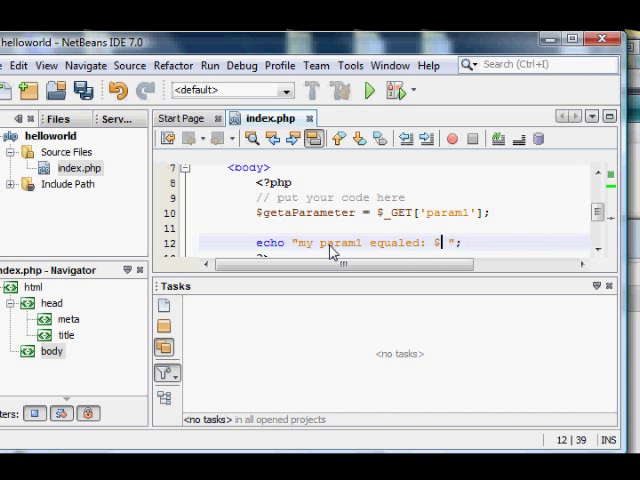
text(getaParameter)
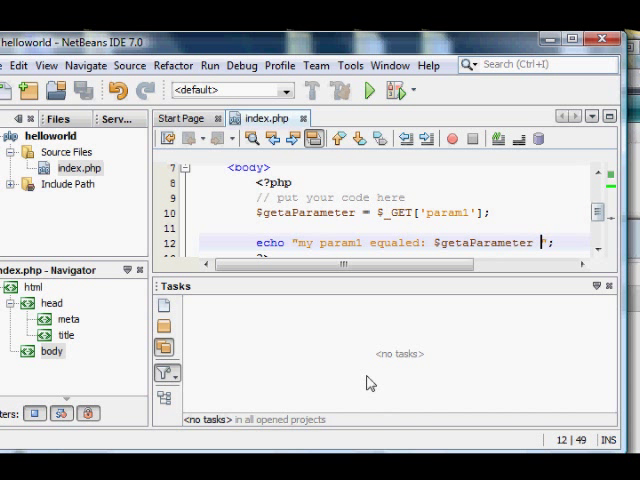
click(208, 64)
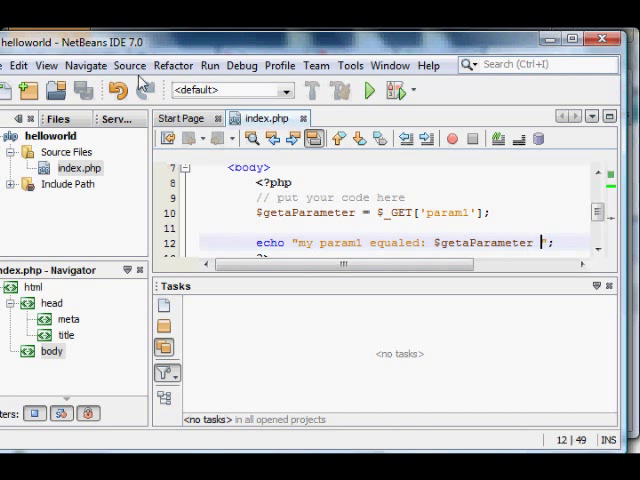
Step: Open the helloworld project's Run Configuration properties
click(174, 64)
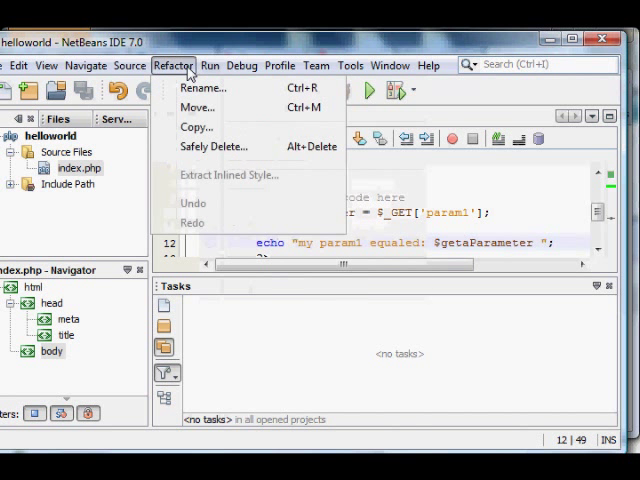
click(210, 64)
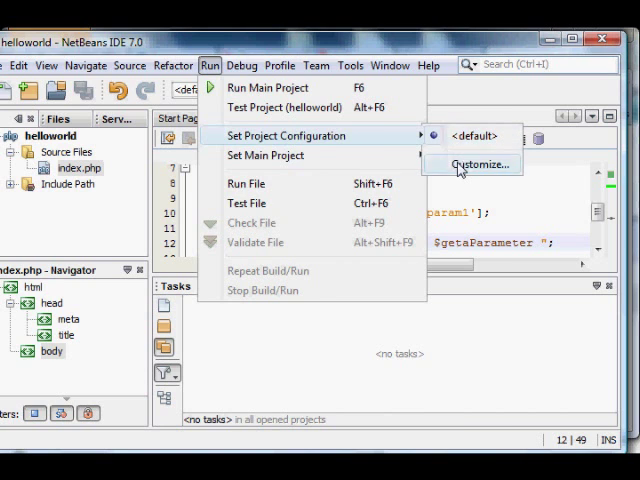
click(472, 164)
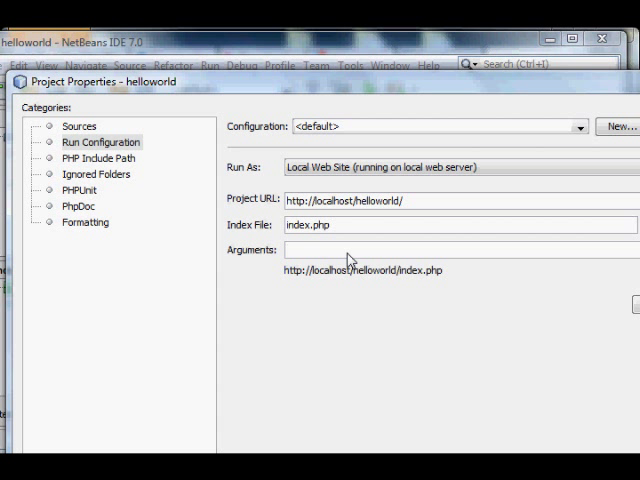
Step: Enter param1=thisIsAParameter in the Arguments field
text(j)
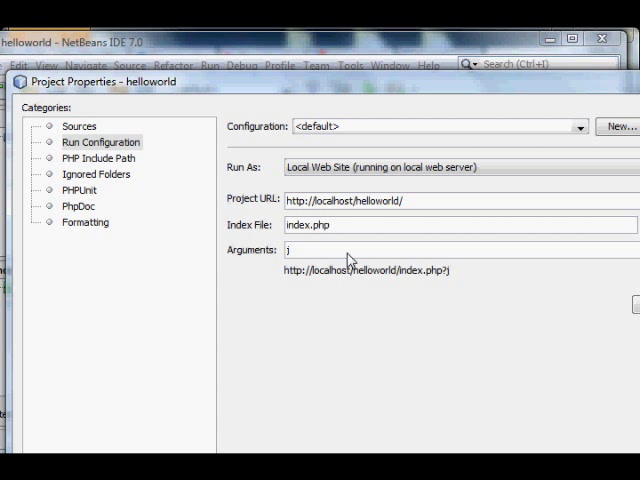
text(p)
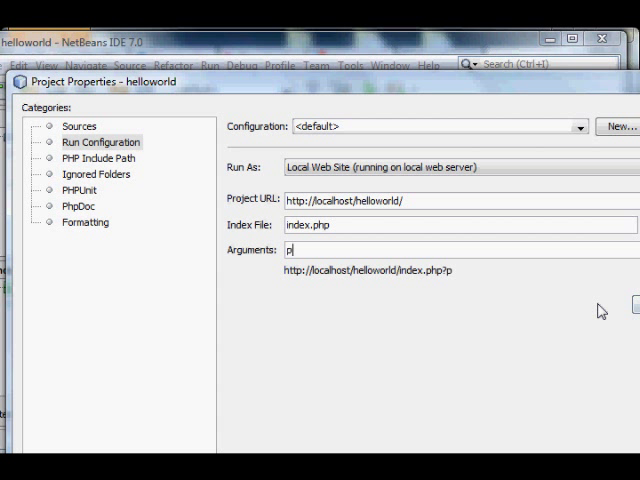
text(aram1)
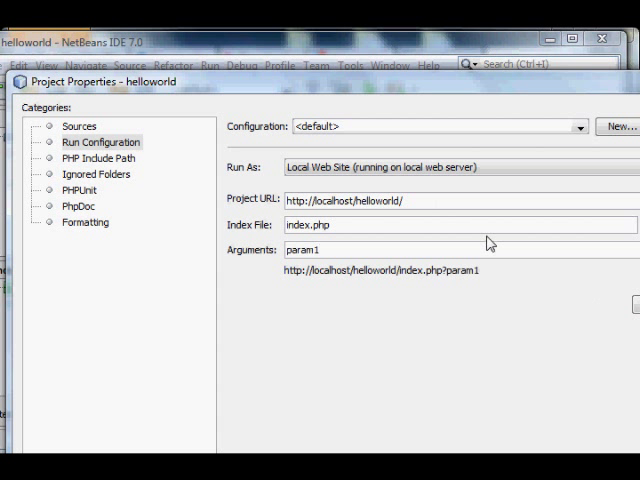
text(=)
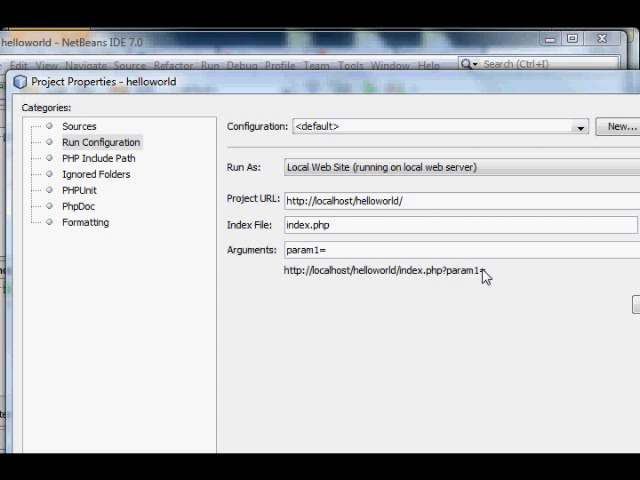
text(thisIsAParameter)
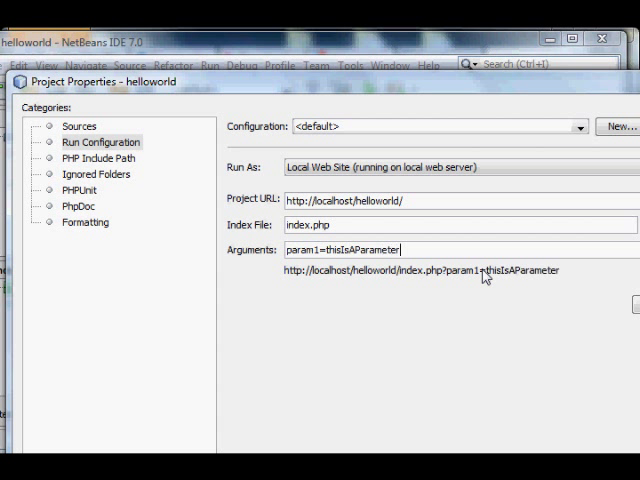
text(!)
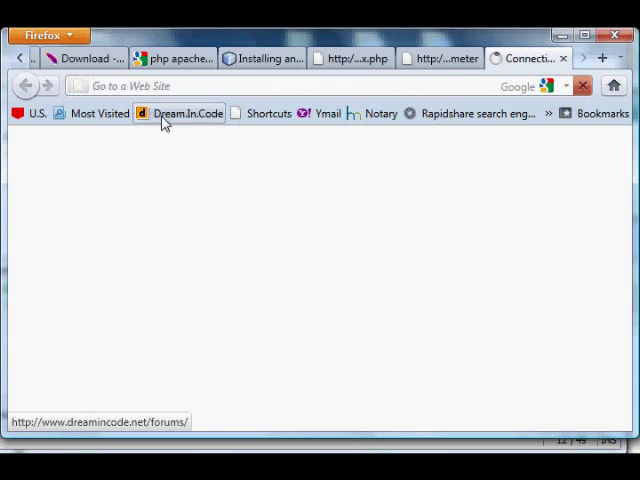
Step: Open the Dream.In.Code blog entry '02_call php file from html.txt' and scroll to its HTML code
click(180, 112)
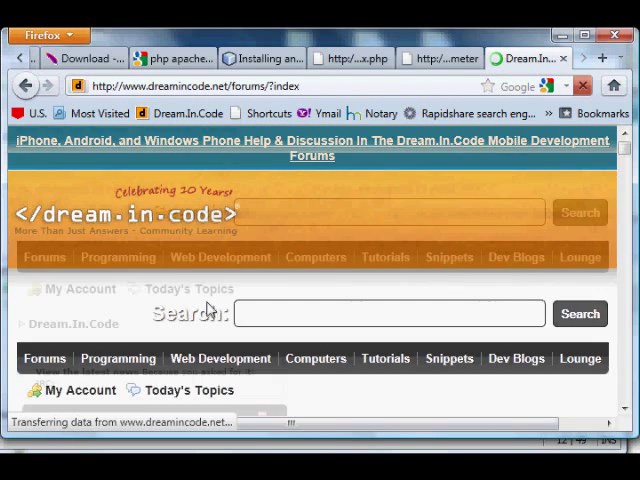
scroll(down, 3)
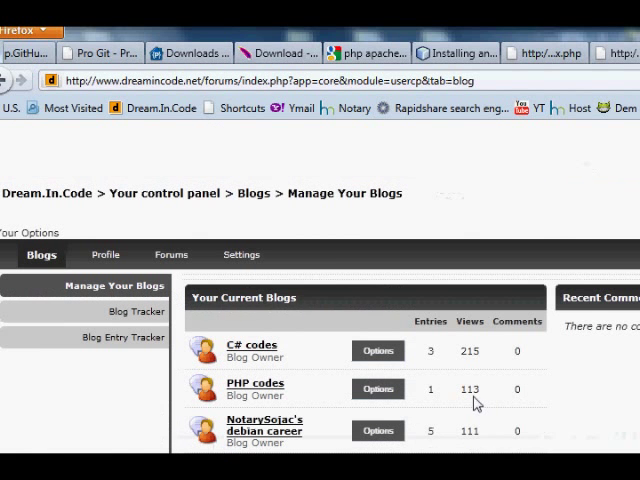
scroll(down, 3)
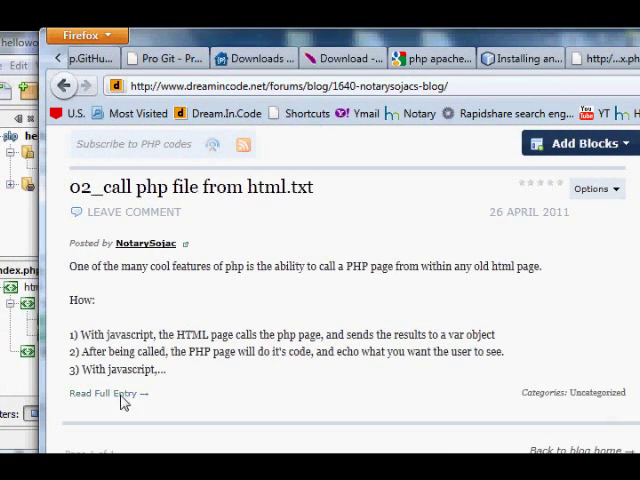
click(104, 392)
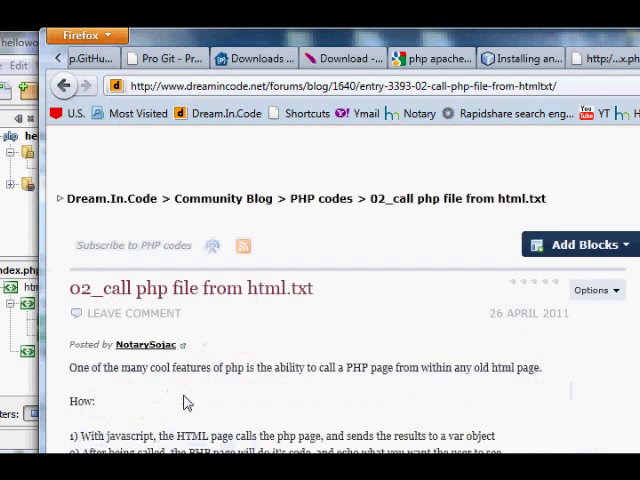
scroll(down, 3)
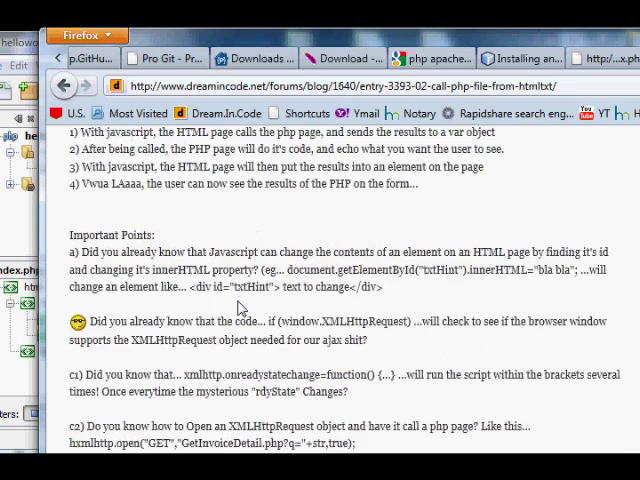
scroll(down, 3)
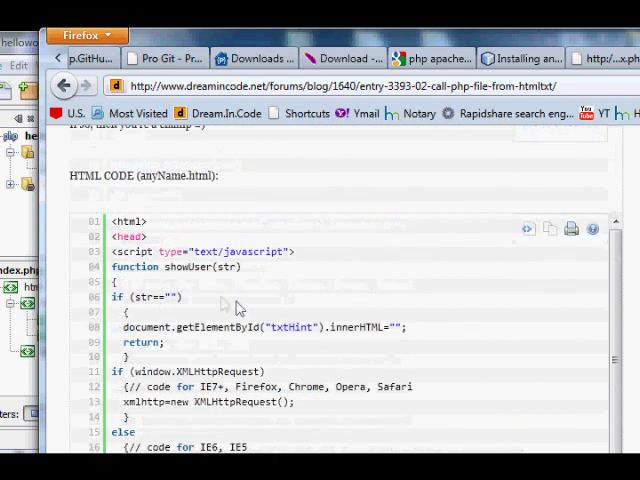
mouse_move(556, 232)
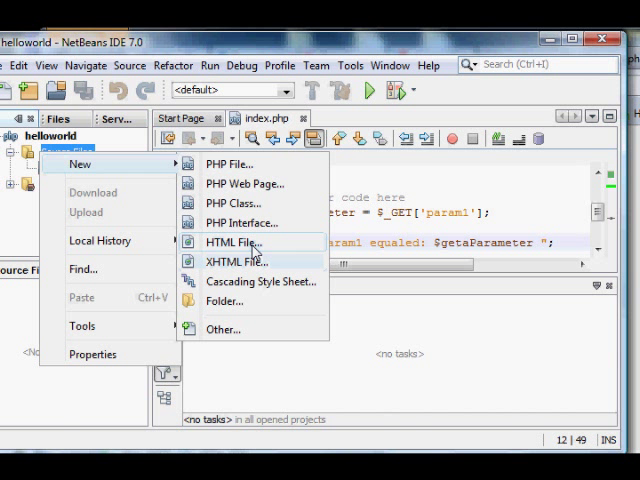
Step: Create anyname.html in the helloworld project and paste the copied showUser HTML code into it
click(228, 242)
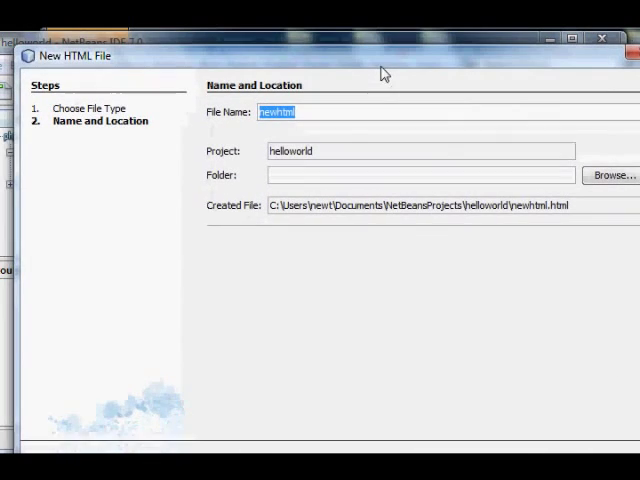
text(anyname.)
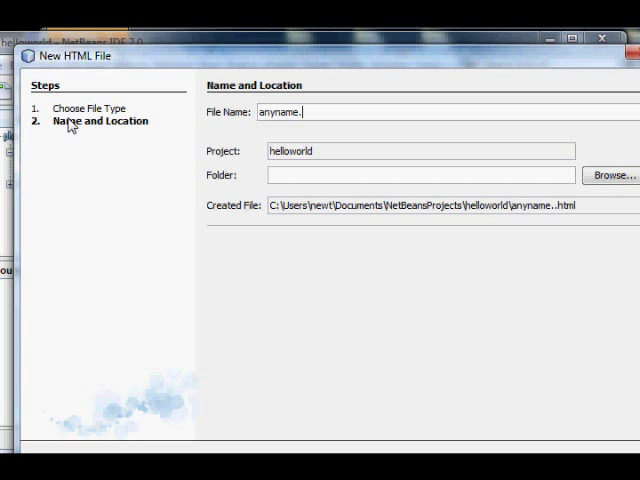
text(html)
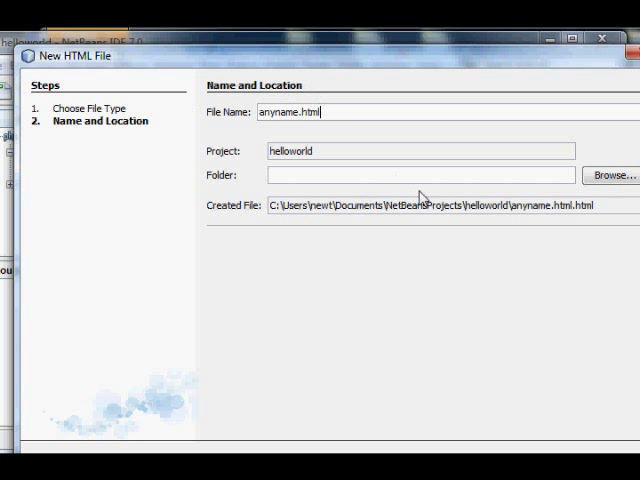
key(BackSpace)
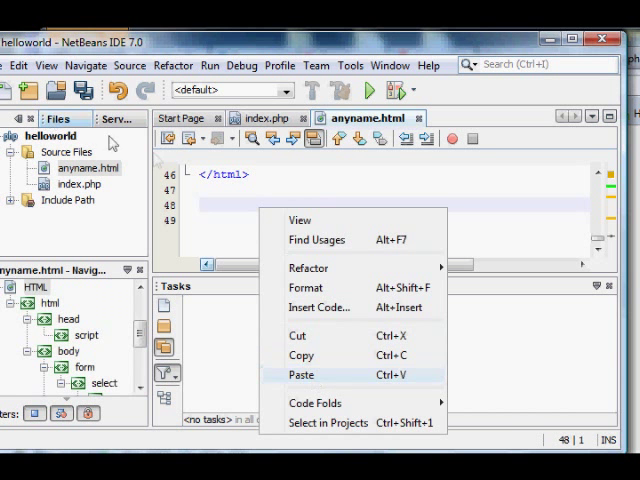
click(300, 374)
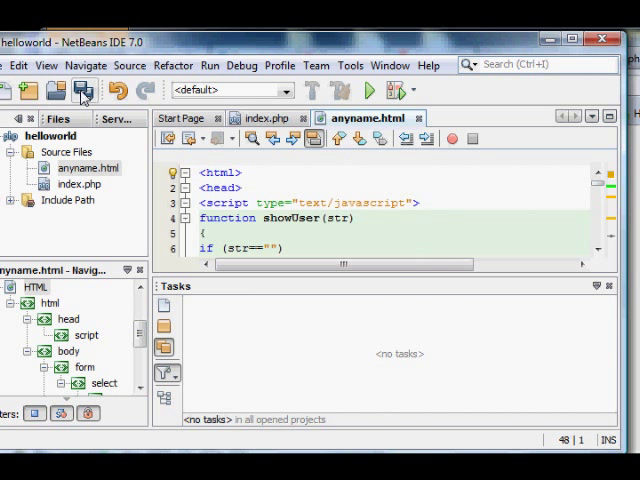
click(82, 90)
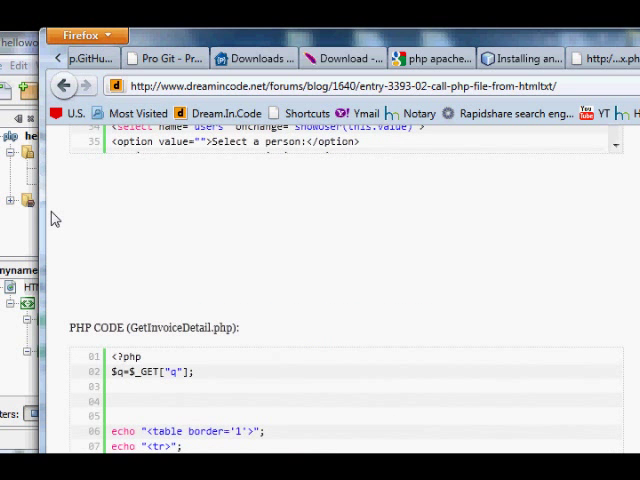
Step: Rename index.php to GetInvoiceDetail.php, taking the name from the blog's PHP file
scroll(down, 3)
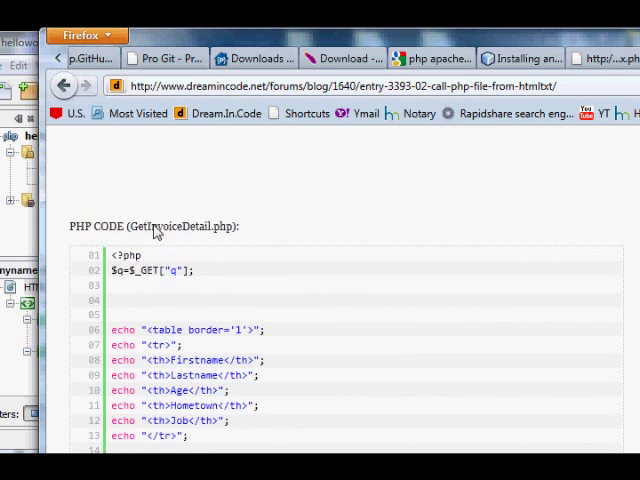
double_click(184, 226)
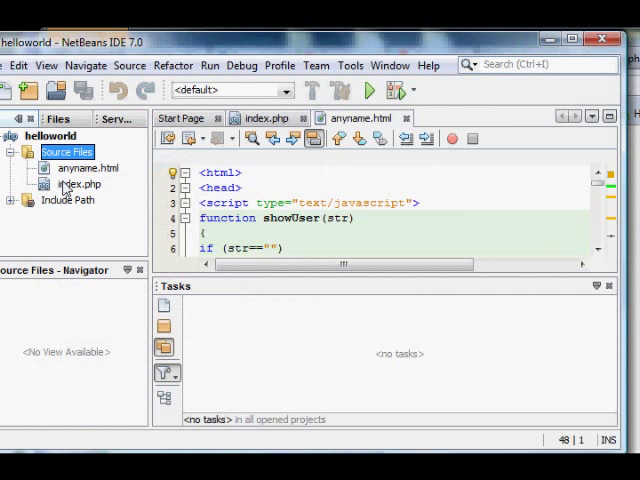
right_click(76, 184)
text(GetInvoiceDetail)
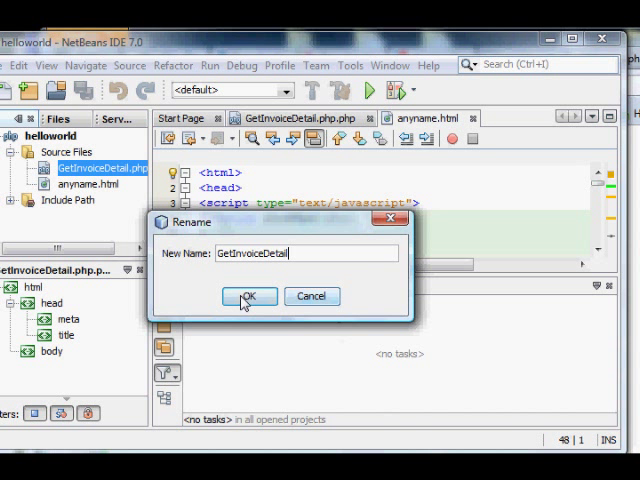
click(248, 296)
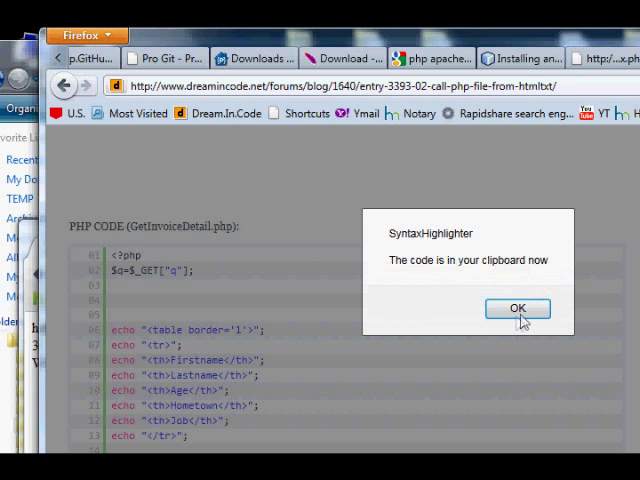
Step: Dismiss the SyntaxHighlighter code-copied notice and scroll down the blog page
click(518, 308)
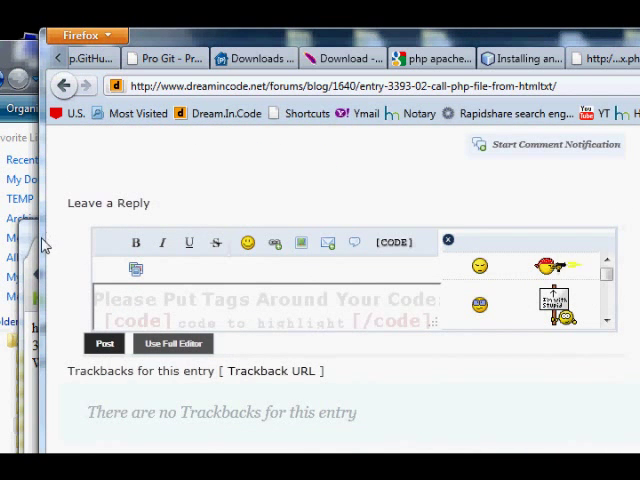
scroll(down, 3)
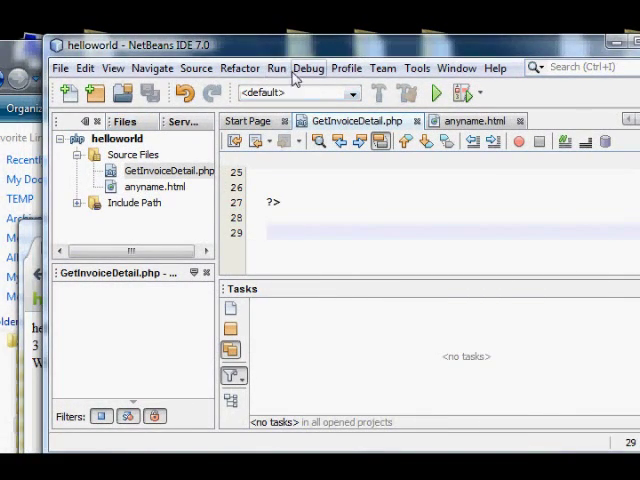
Step: Set the helloworld run configuration's index file to anyname.html via Set Project Configuration > Customize
click(276, 68)
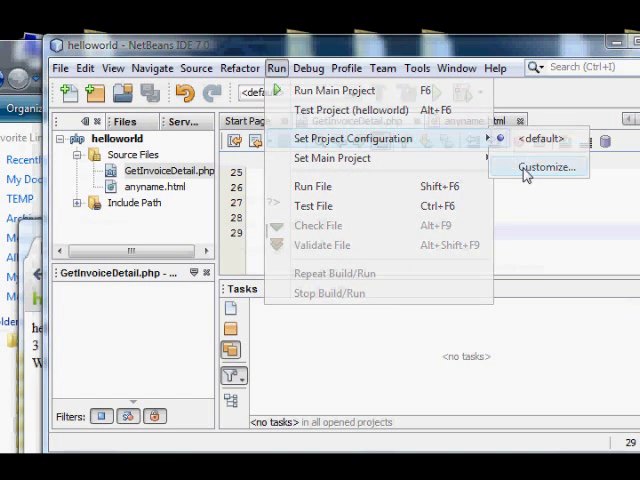
click(546, 166)
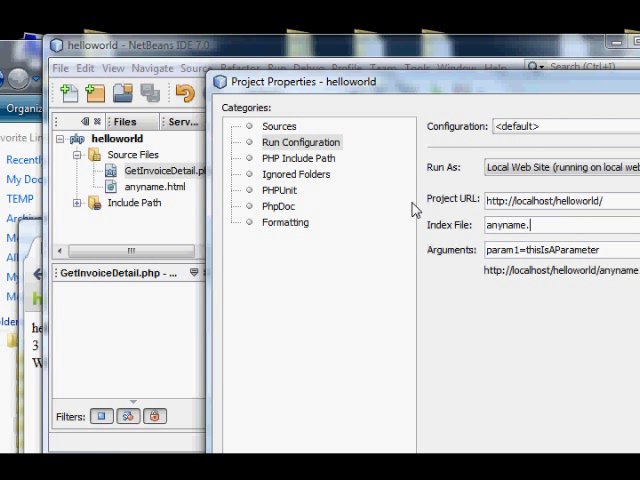
text(html)
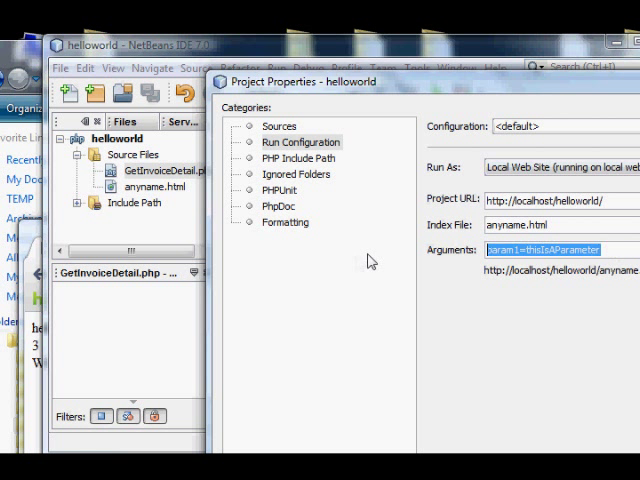
mouse_move(404, 260)
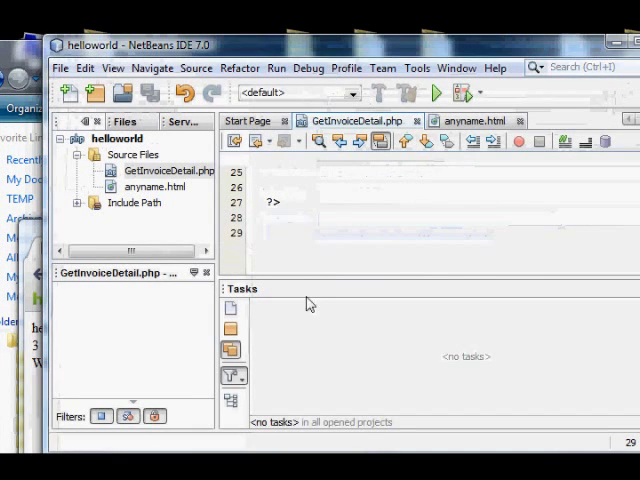
Step: Run the project and pick Peter Griffin, Lois Griffin, then Glenn Quagmire to load each details table
click(436, 92)
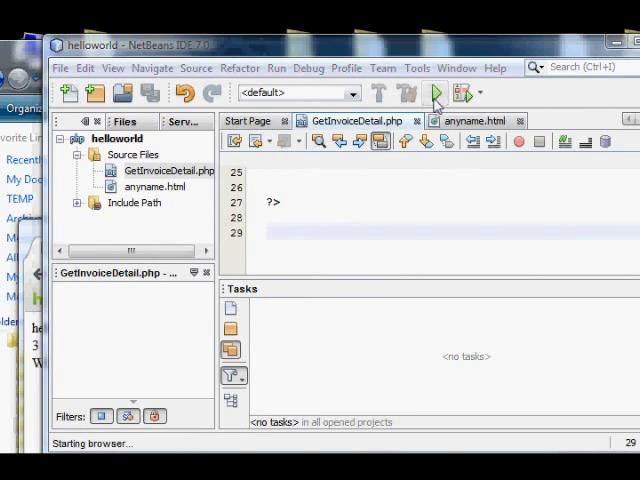
click(436, 92)
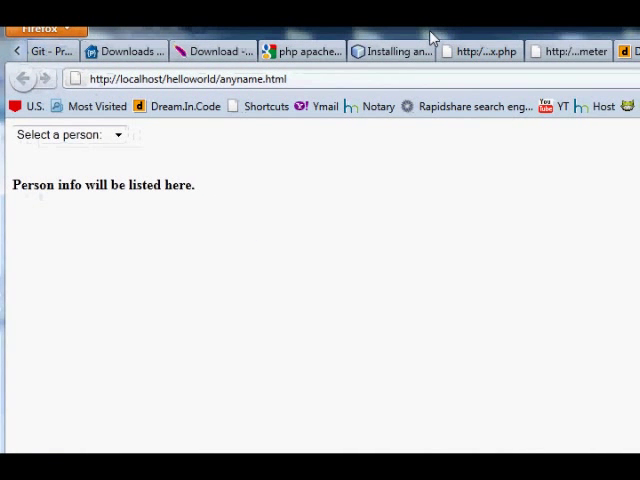
click(68, 134)
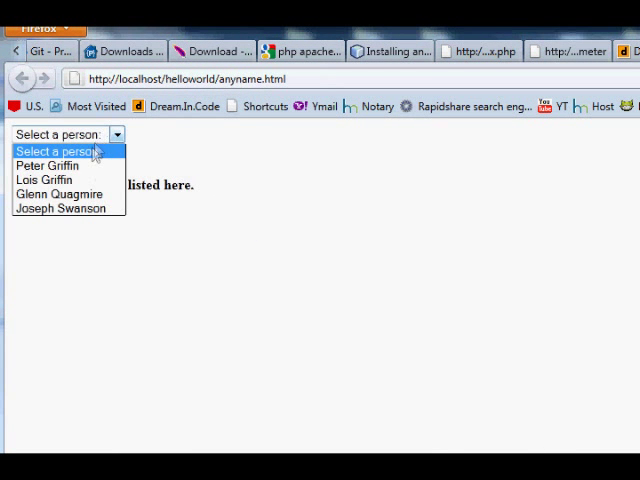
click(46, 164)
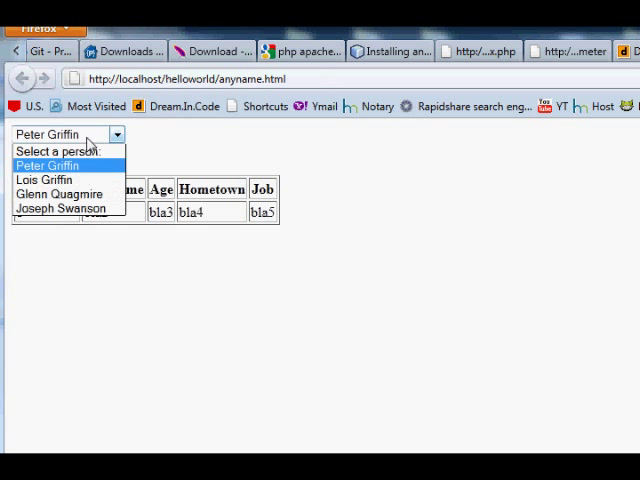
click(44, 180)
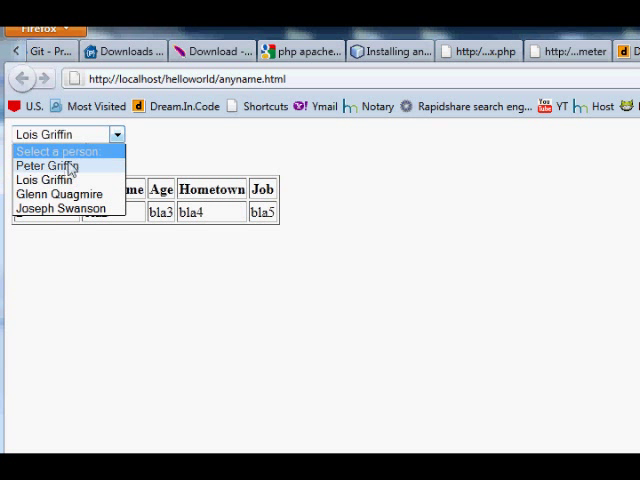
click(60, 192)
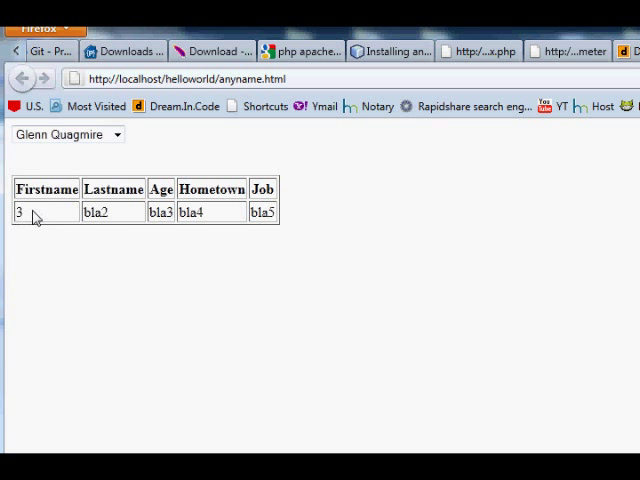
click(66, 132)
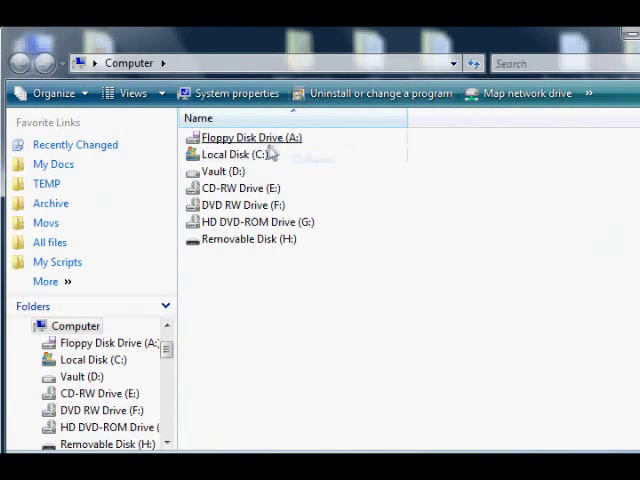
Step: Browse into Local Disk (C:) and then the Program Files (x86) folder
double_click(224, 154)
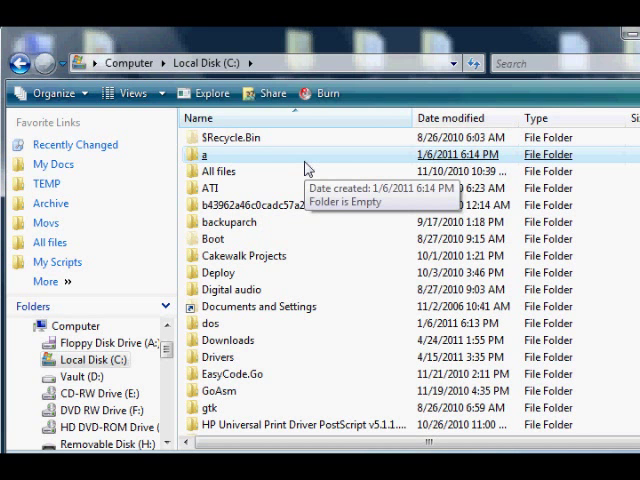
mouse_move(210, 188)
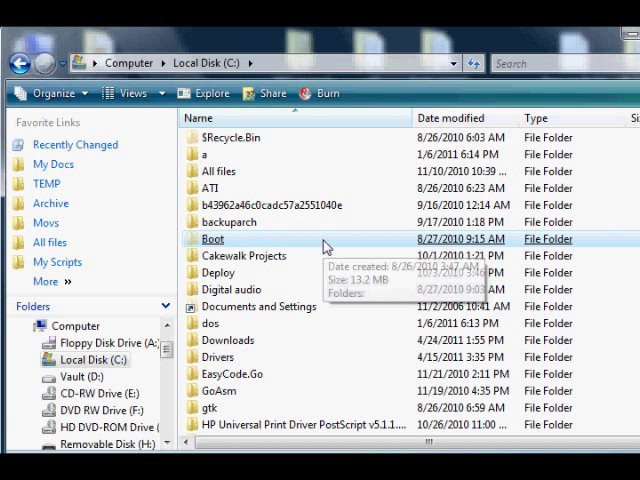
scroll(down, 3)
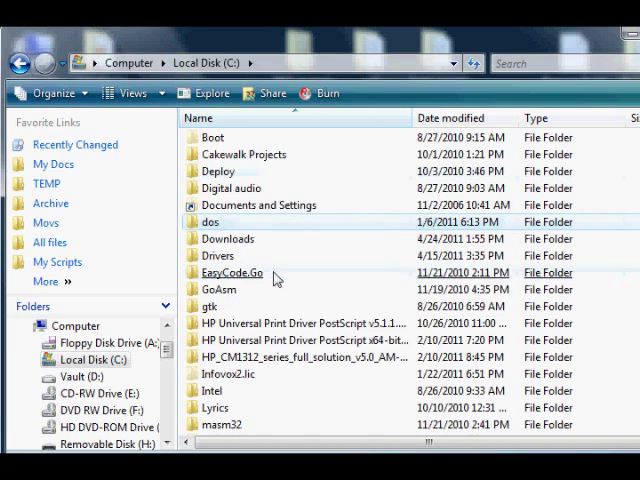
scroll(down, 3)
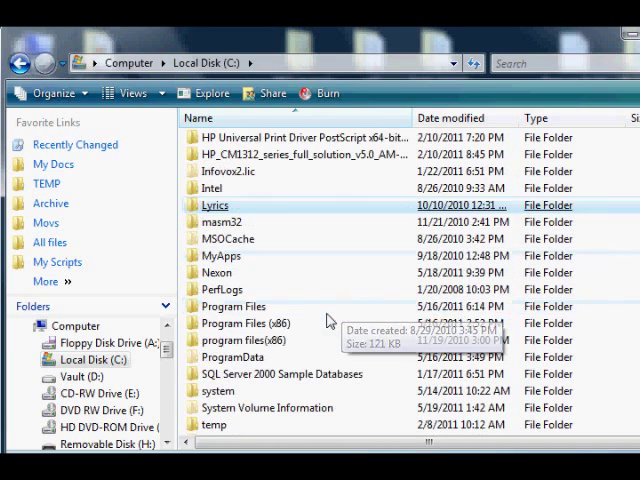
double_click(244, 340)
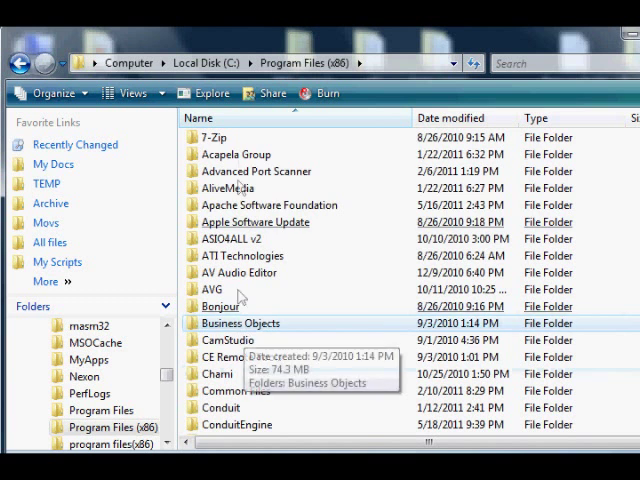
Step: Go through Apache Software Foundation, Apache2.2 and conf, and open httpd.conf in Notepad
double_click(268, 204)
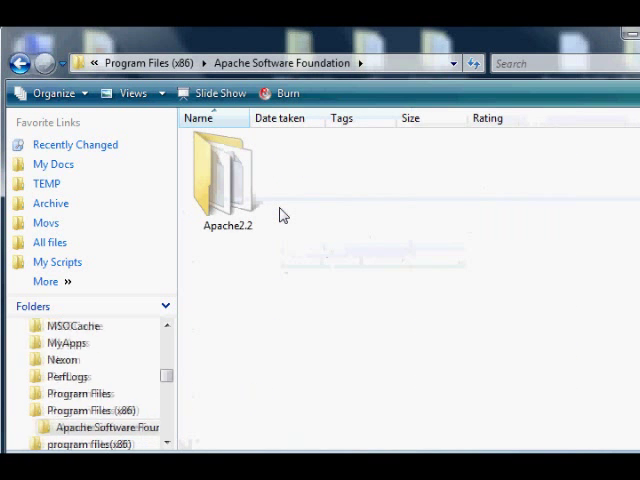
double_click(228, 176)
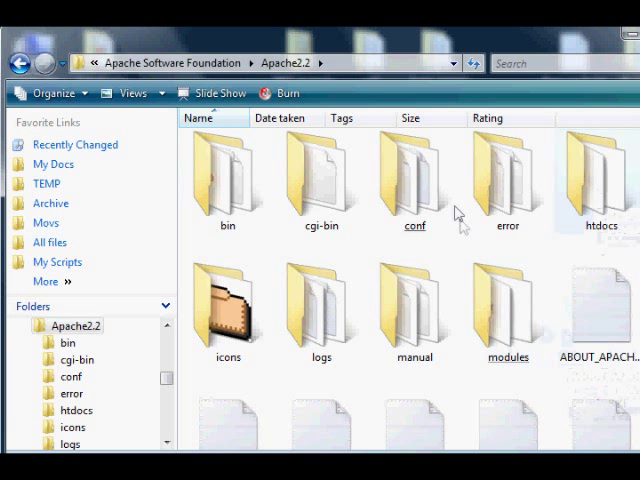
double_click(414, 176)
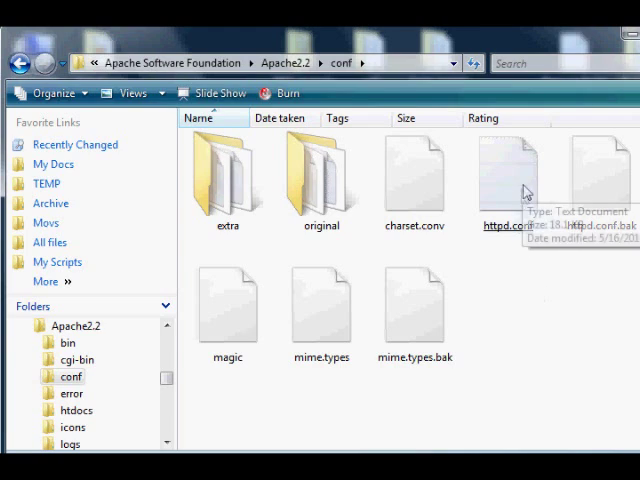
double_click(508, 170)
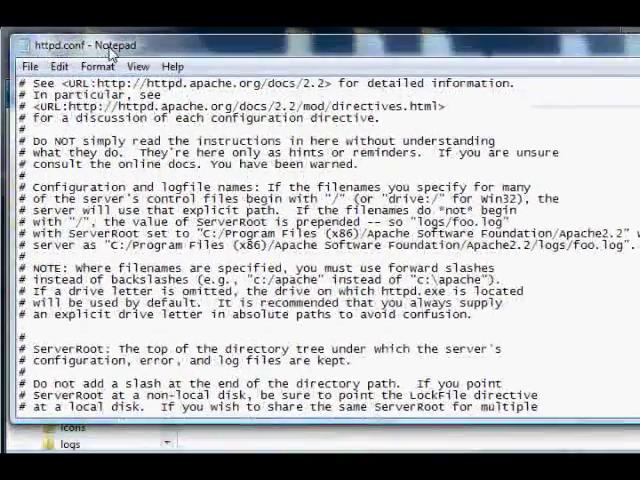
Step: Scroll down httpd.conf until the DocumentRoot line pointing to NetBeansProjects is visible
scroll(down, 3)
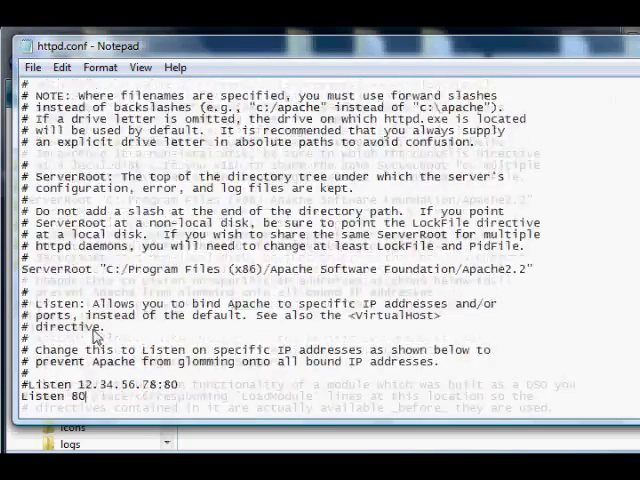
scroll(down, 3)
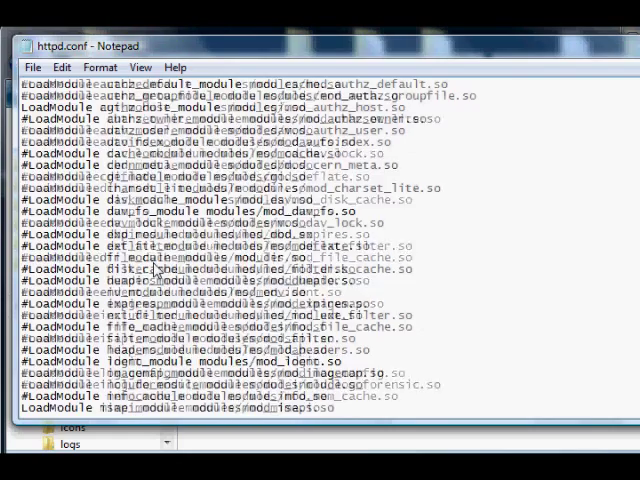
scroll(down, 3)
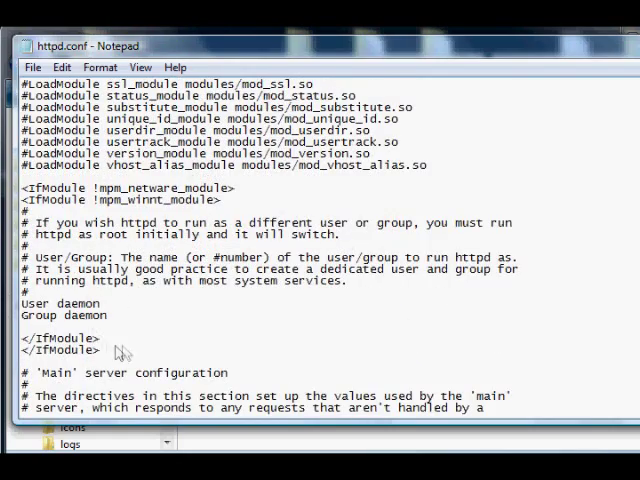
scroll(down, 3)
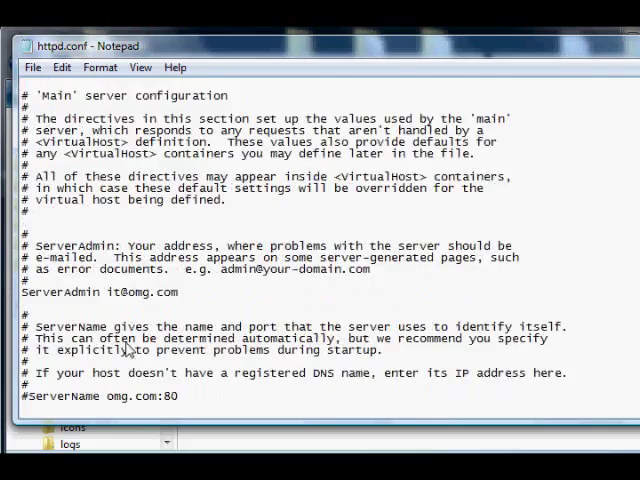
scroll(down, 3)
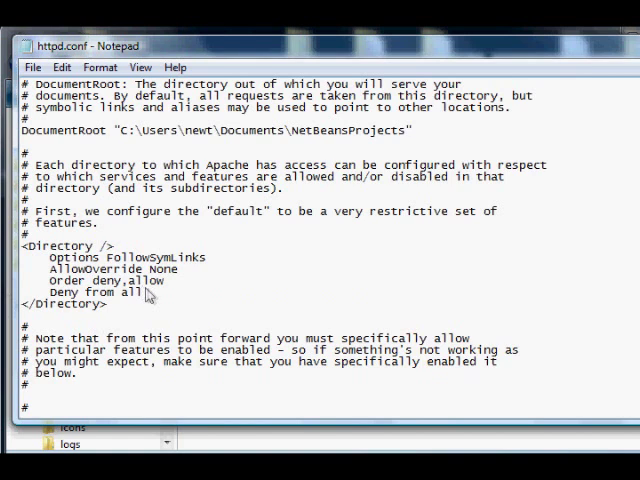
Step: Replace the Directory block's htdocs path with C:\Users\newt\Documents\NetBeansProjects
scroll(down, 3)
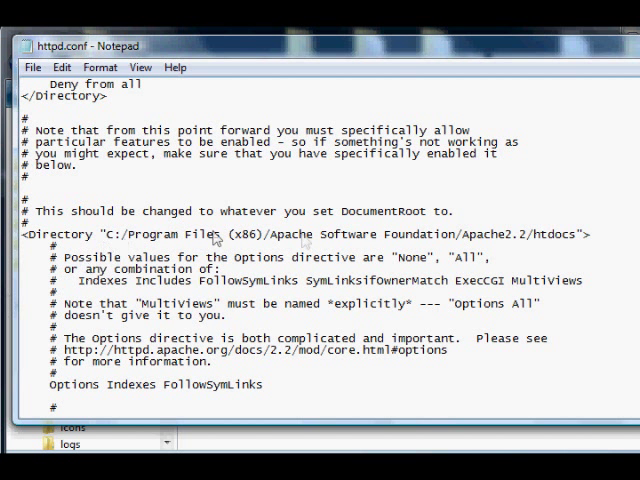
mouse_move(284, 292)
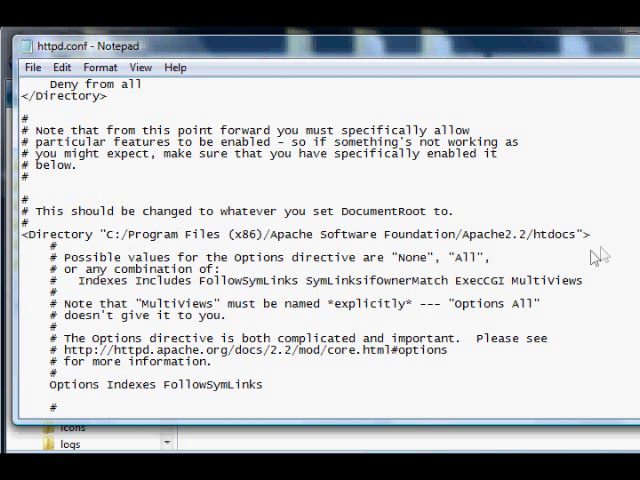
mouse_move(584, 236)
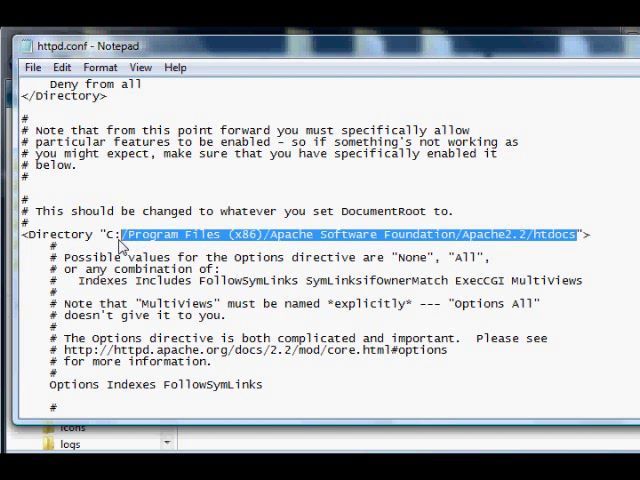
text(C:\Users\newt\Documents\NetBeansProjects)
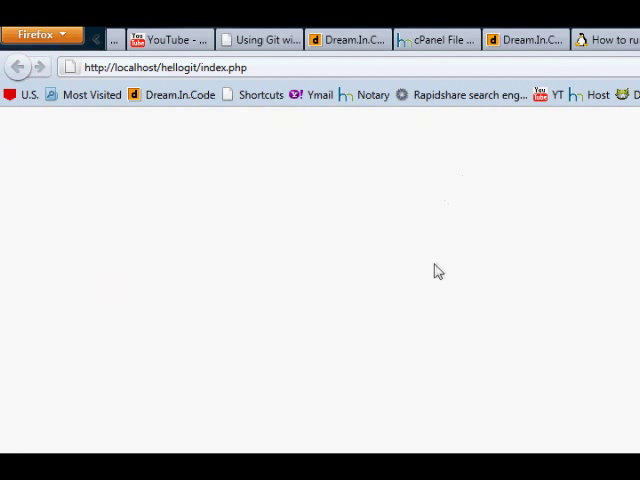
mouse_move(230, 244)
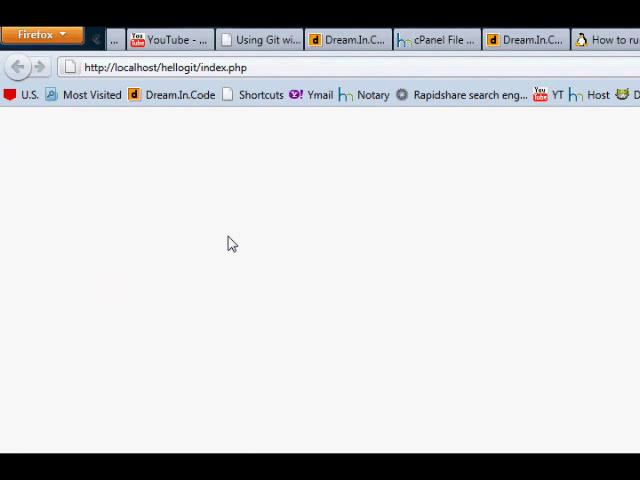
mouse_move(128, 200)
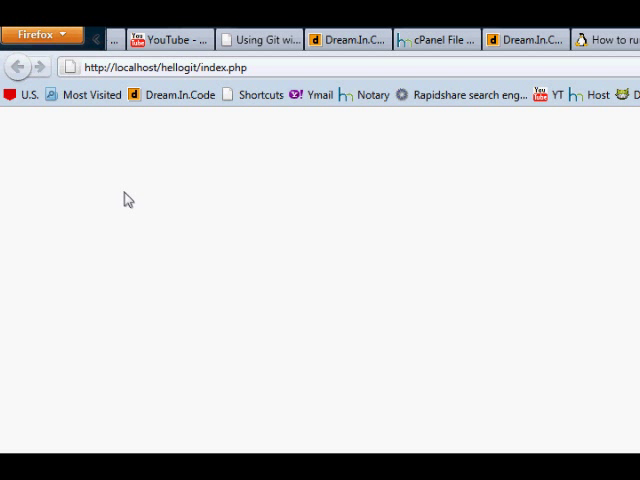